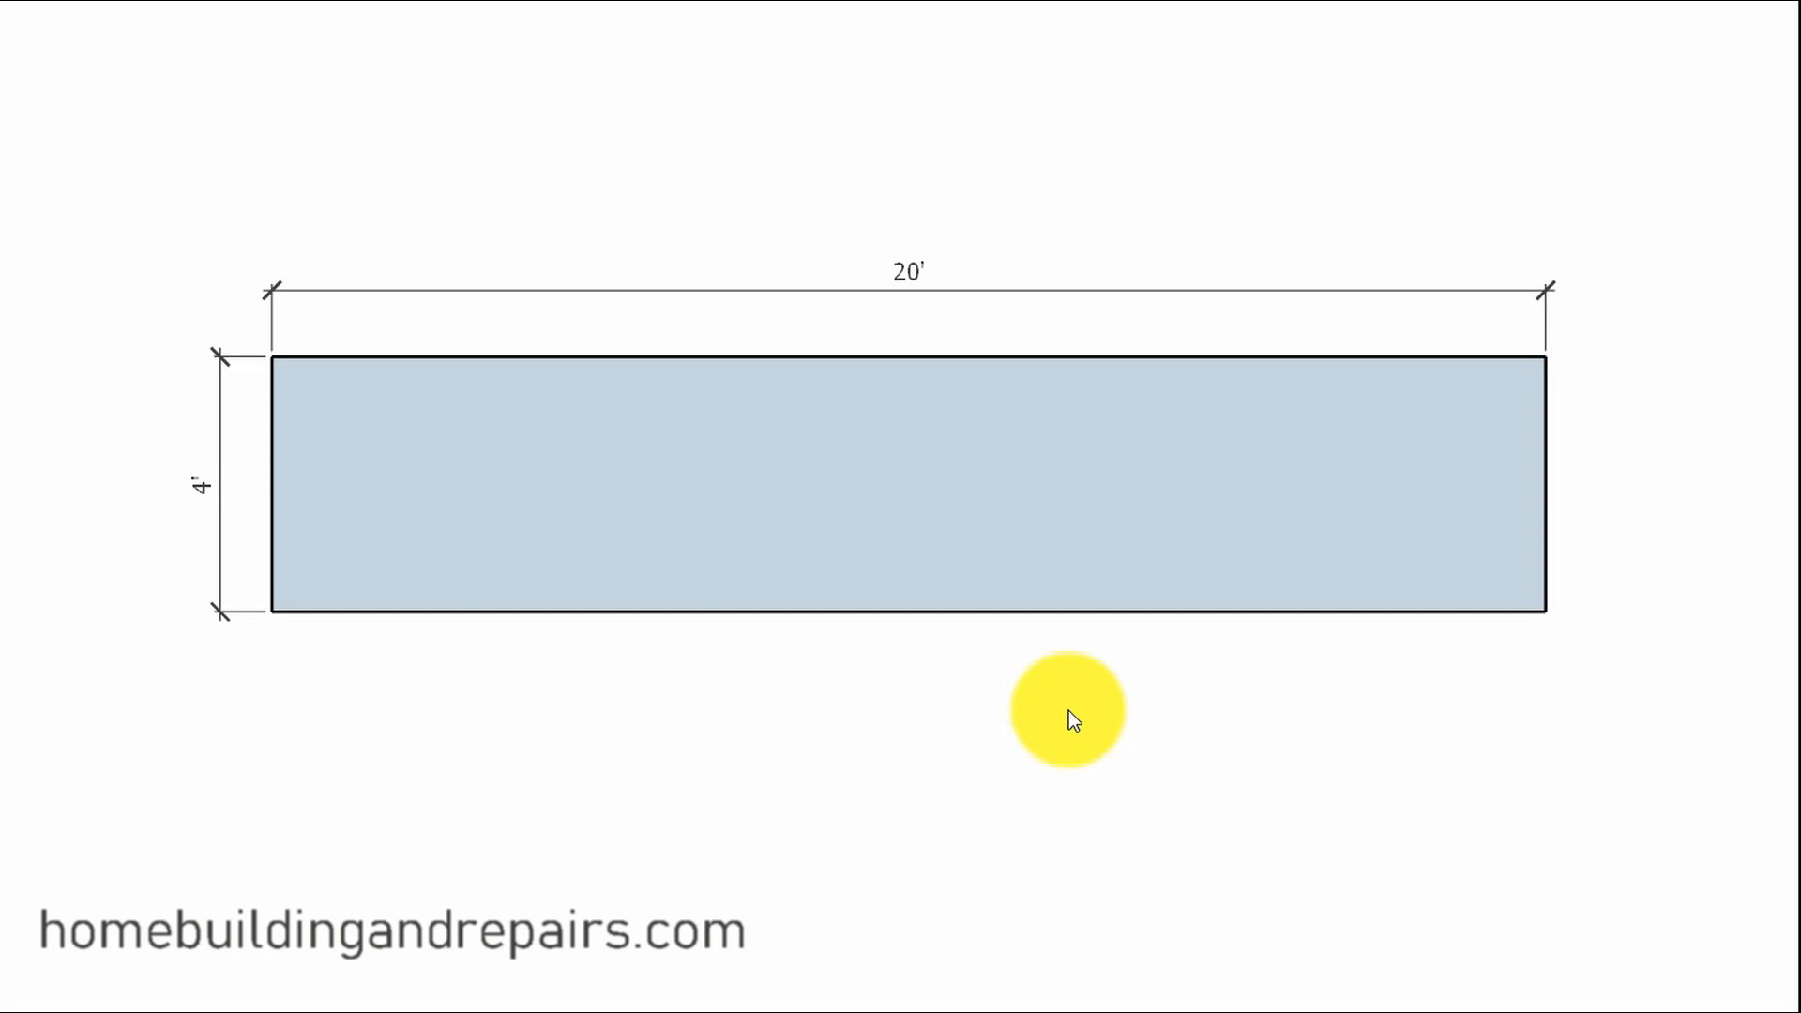
{"action": "mouse_move", "coordinate": [1080, 635]}
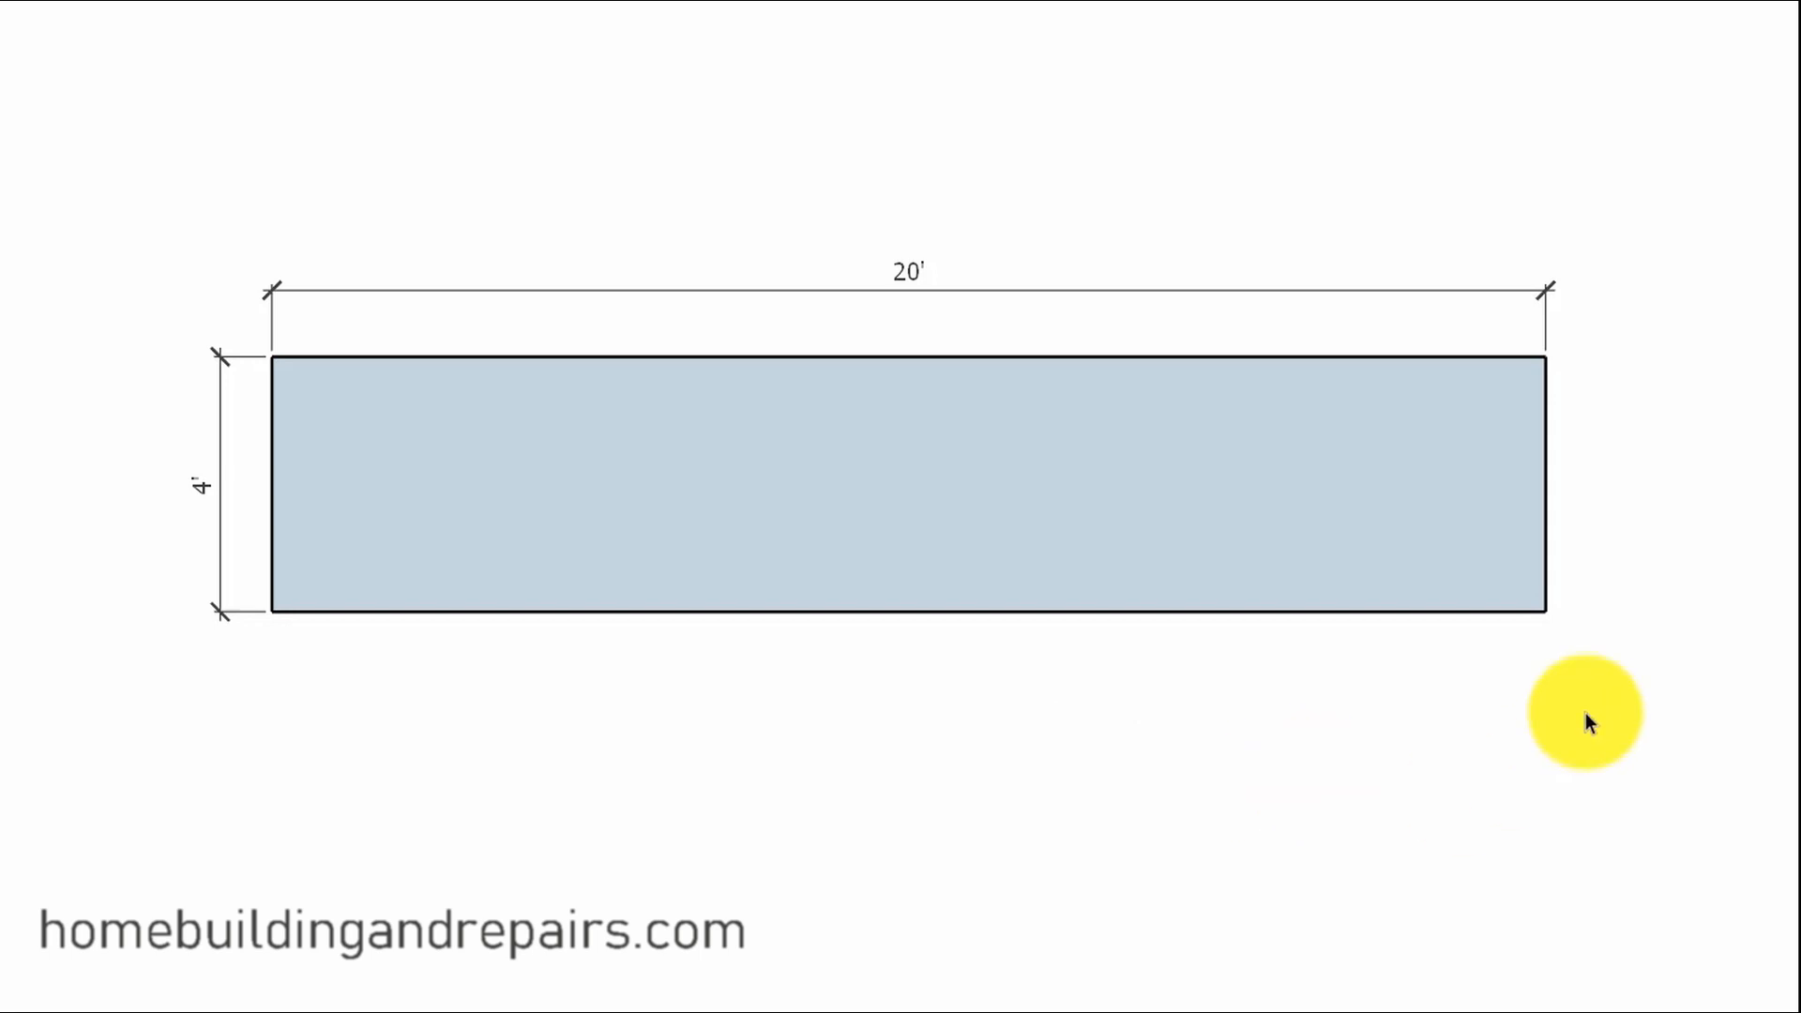
{"action": "mouse_move", "coordinate": [1592, 755]}
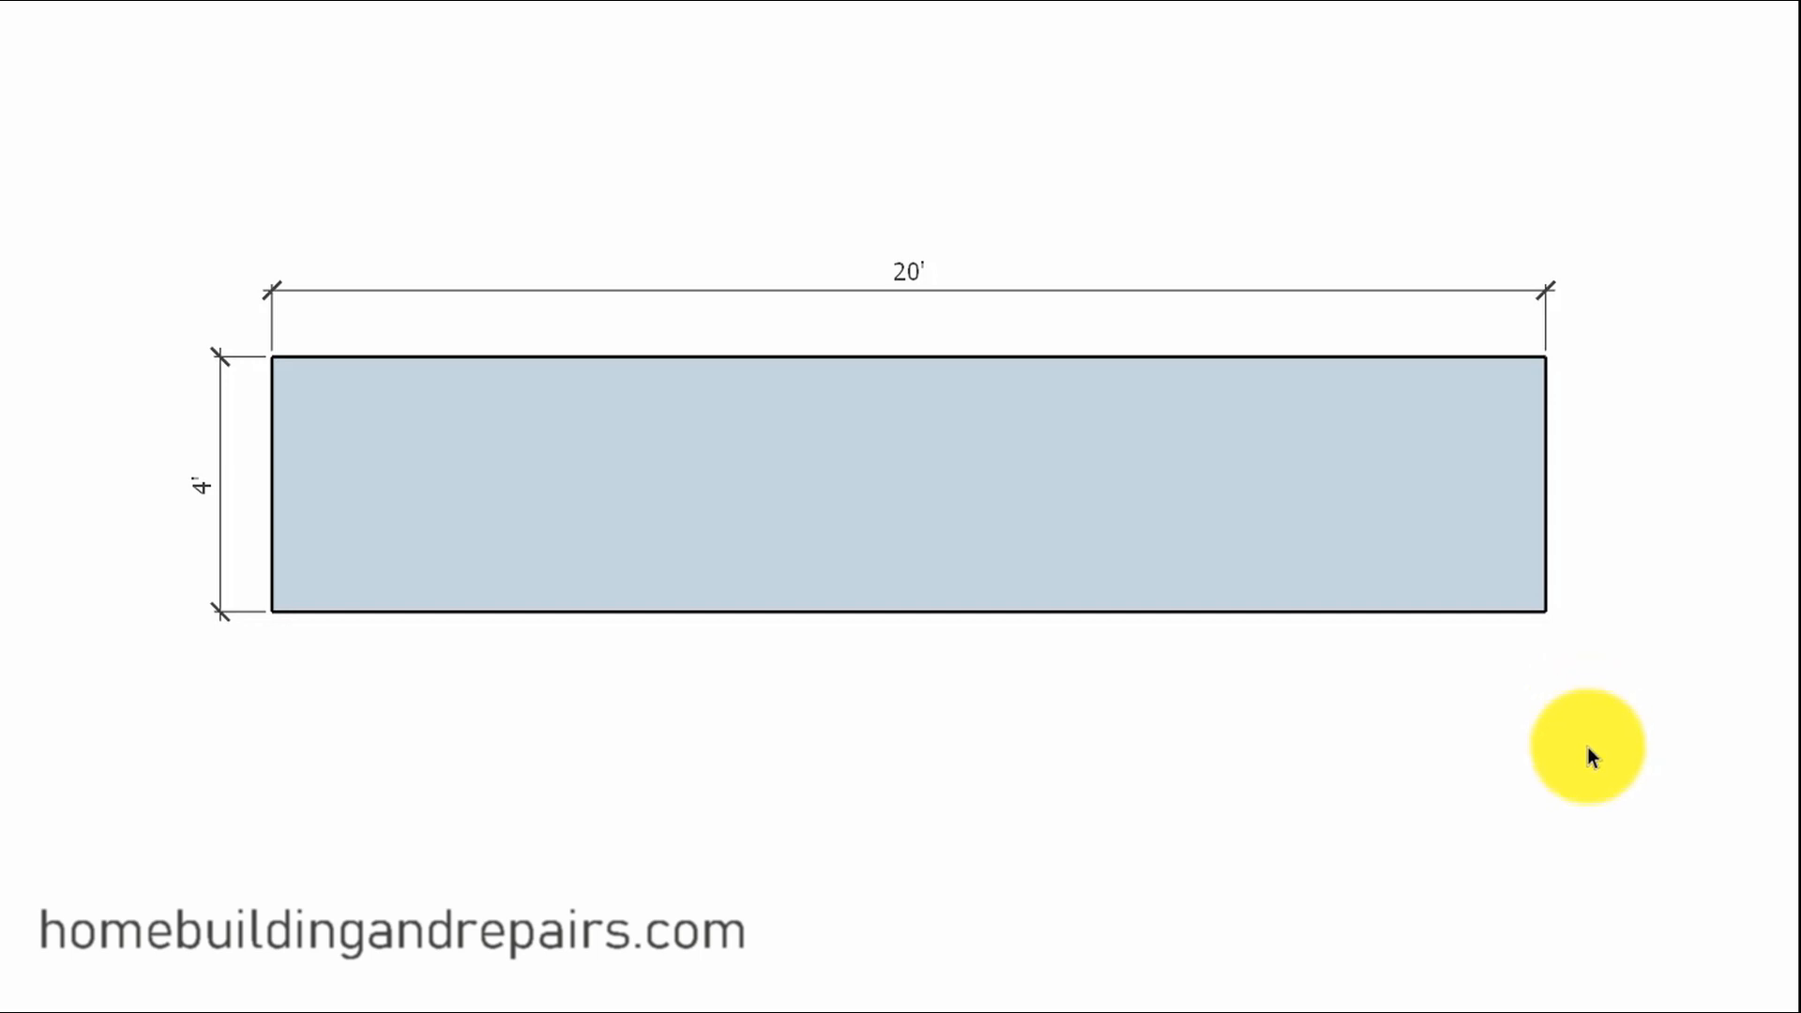
{"action": "mouse_move", "coordinate": [1627, 506]}
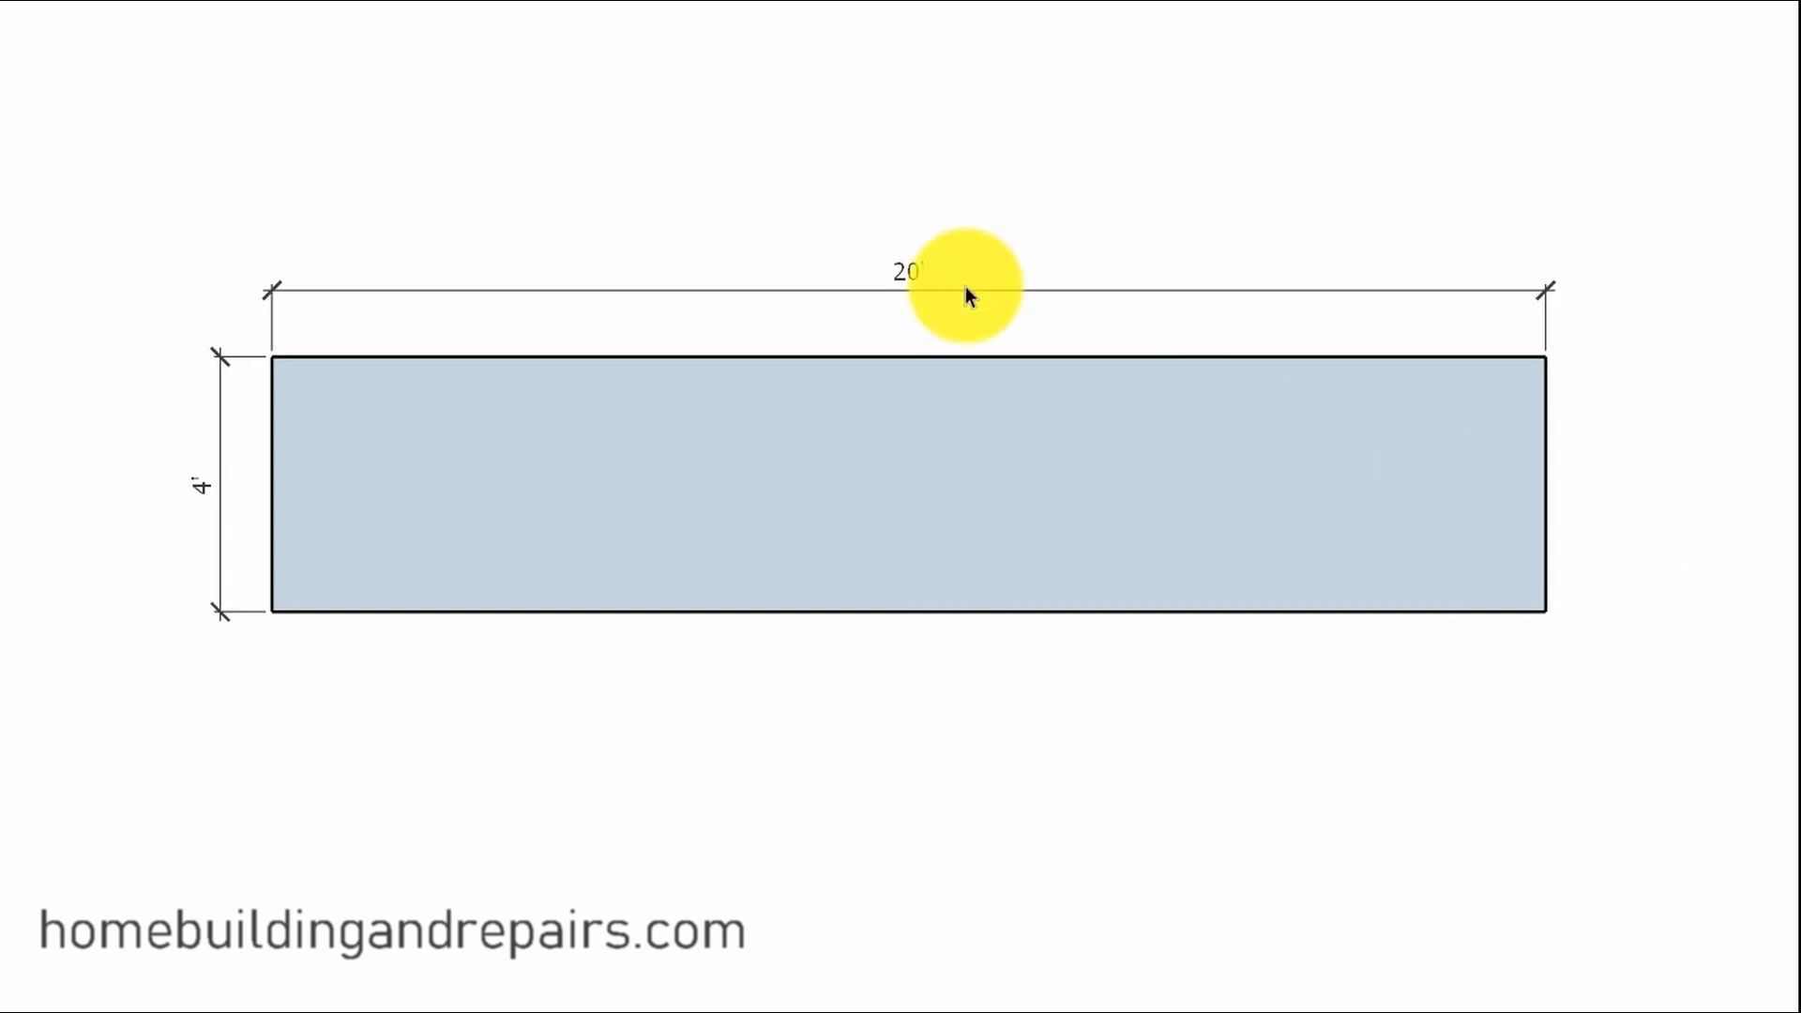
{"action": "mouse_move", "coordinate": [311, 157]}
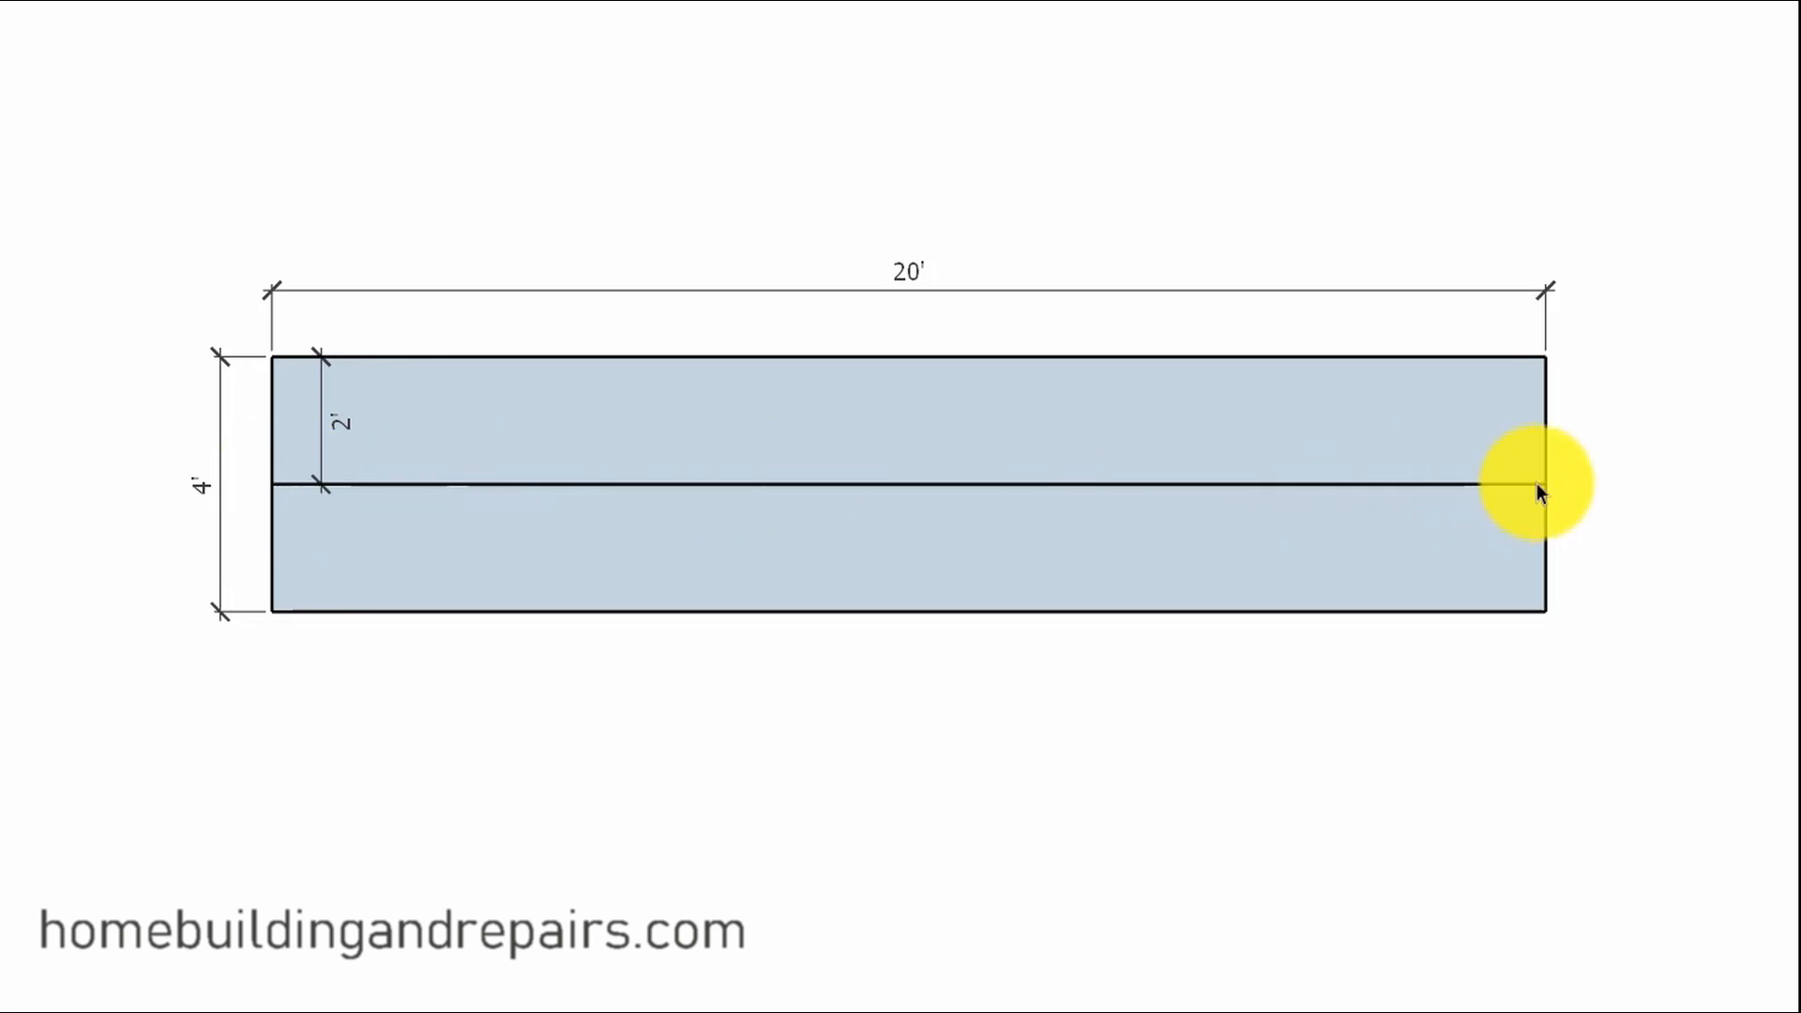
{"action": "mouse_move", "coordinate": [267, 336]}
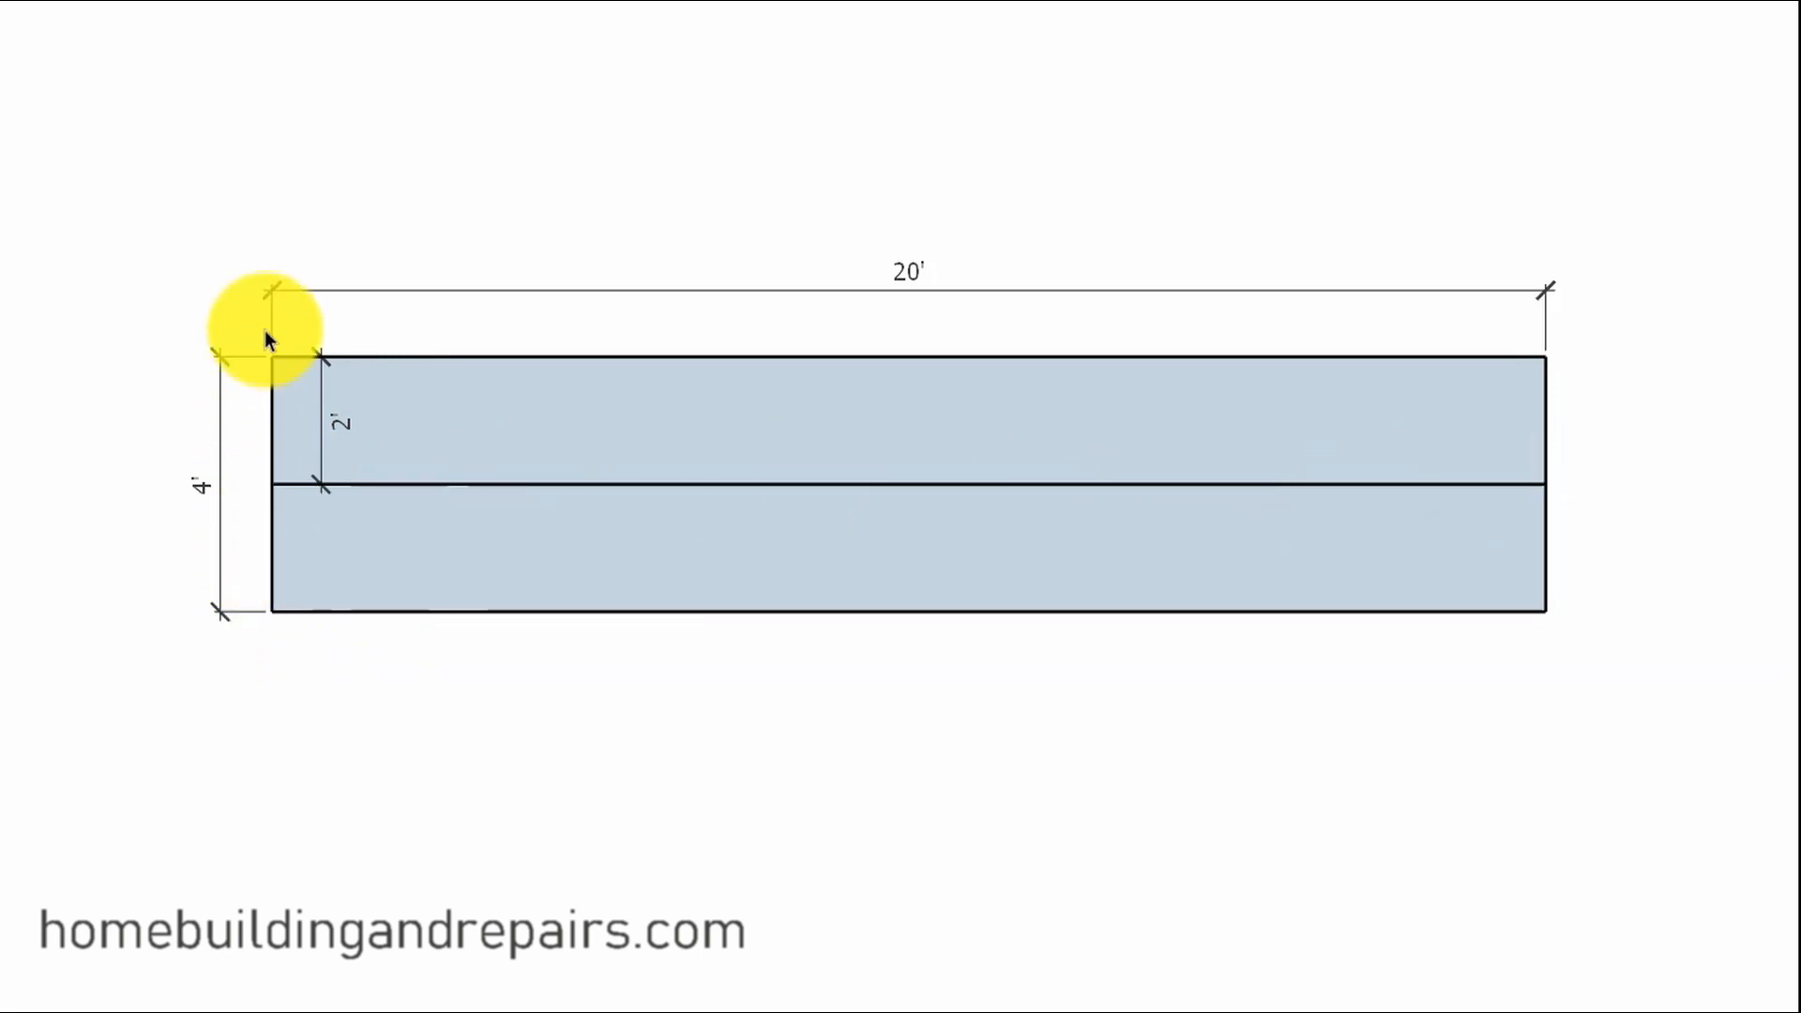
{"action": "mouse_move", "coordinate": [1545, 368]}
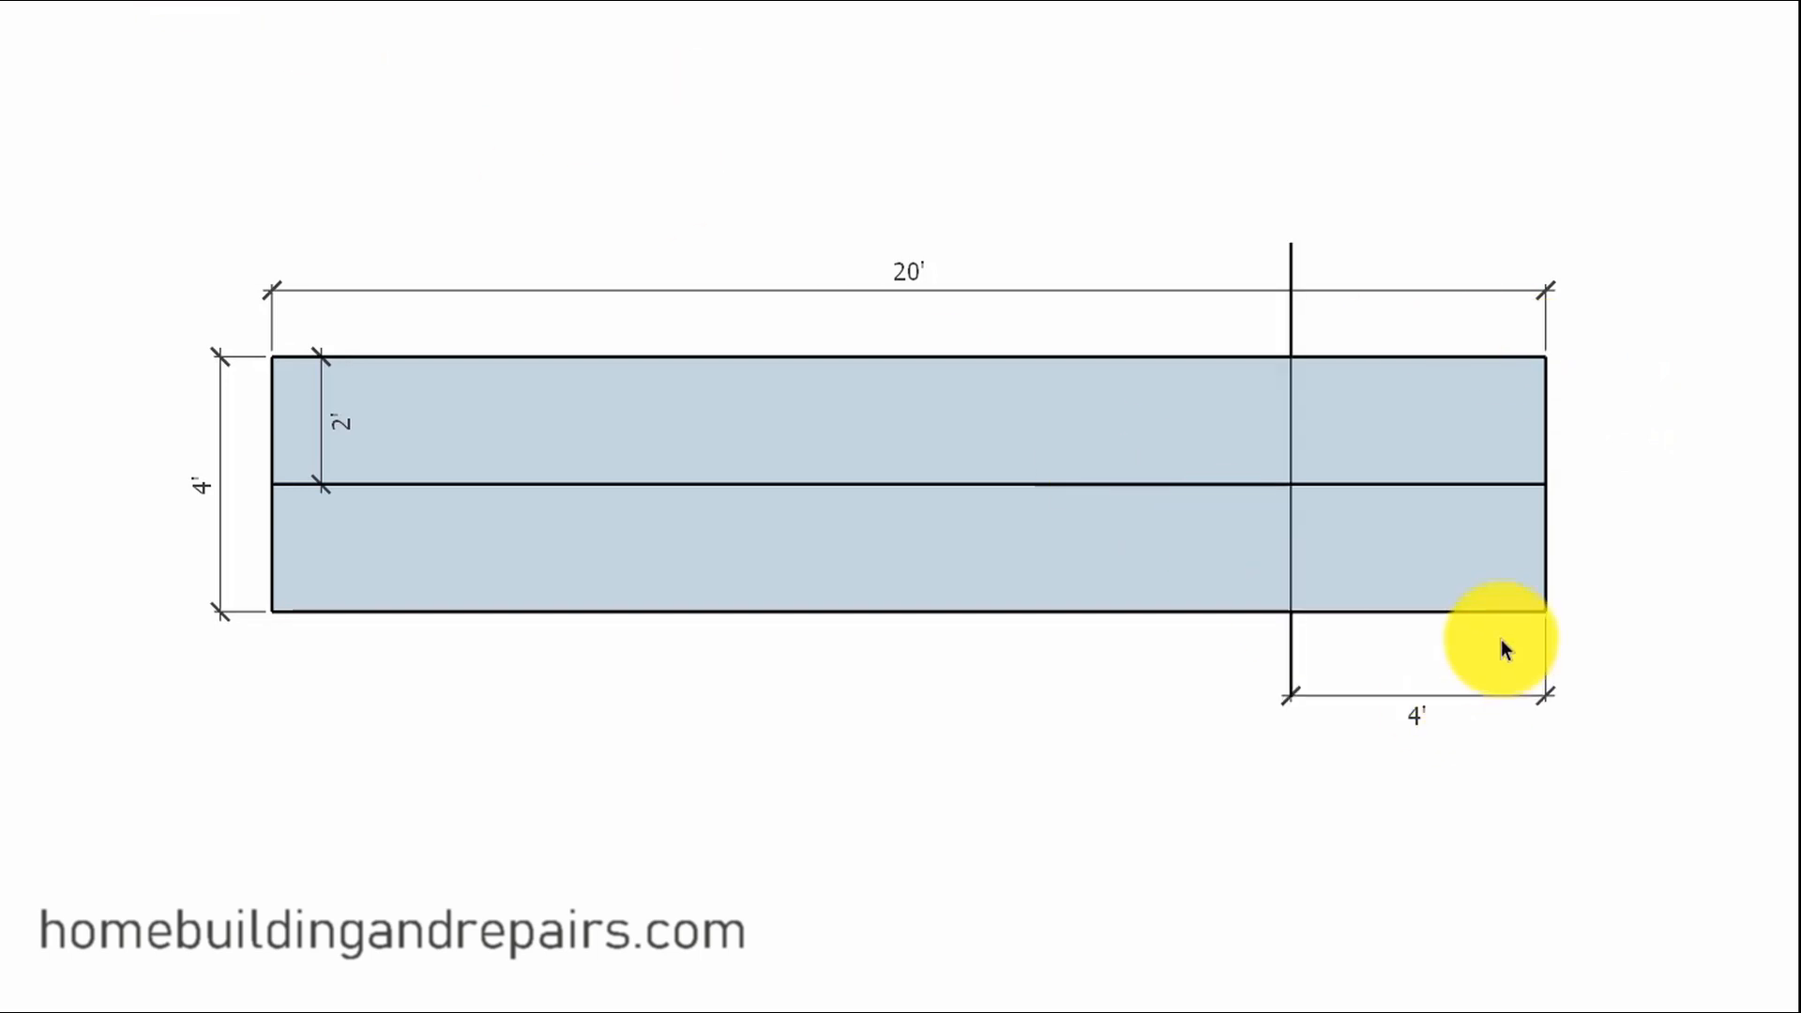
{"action": "mouse_move", "coordinate": [1321, 526]}
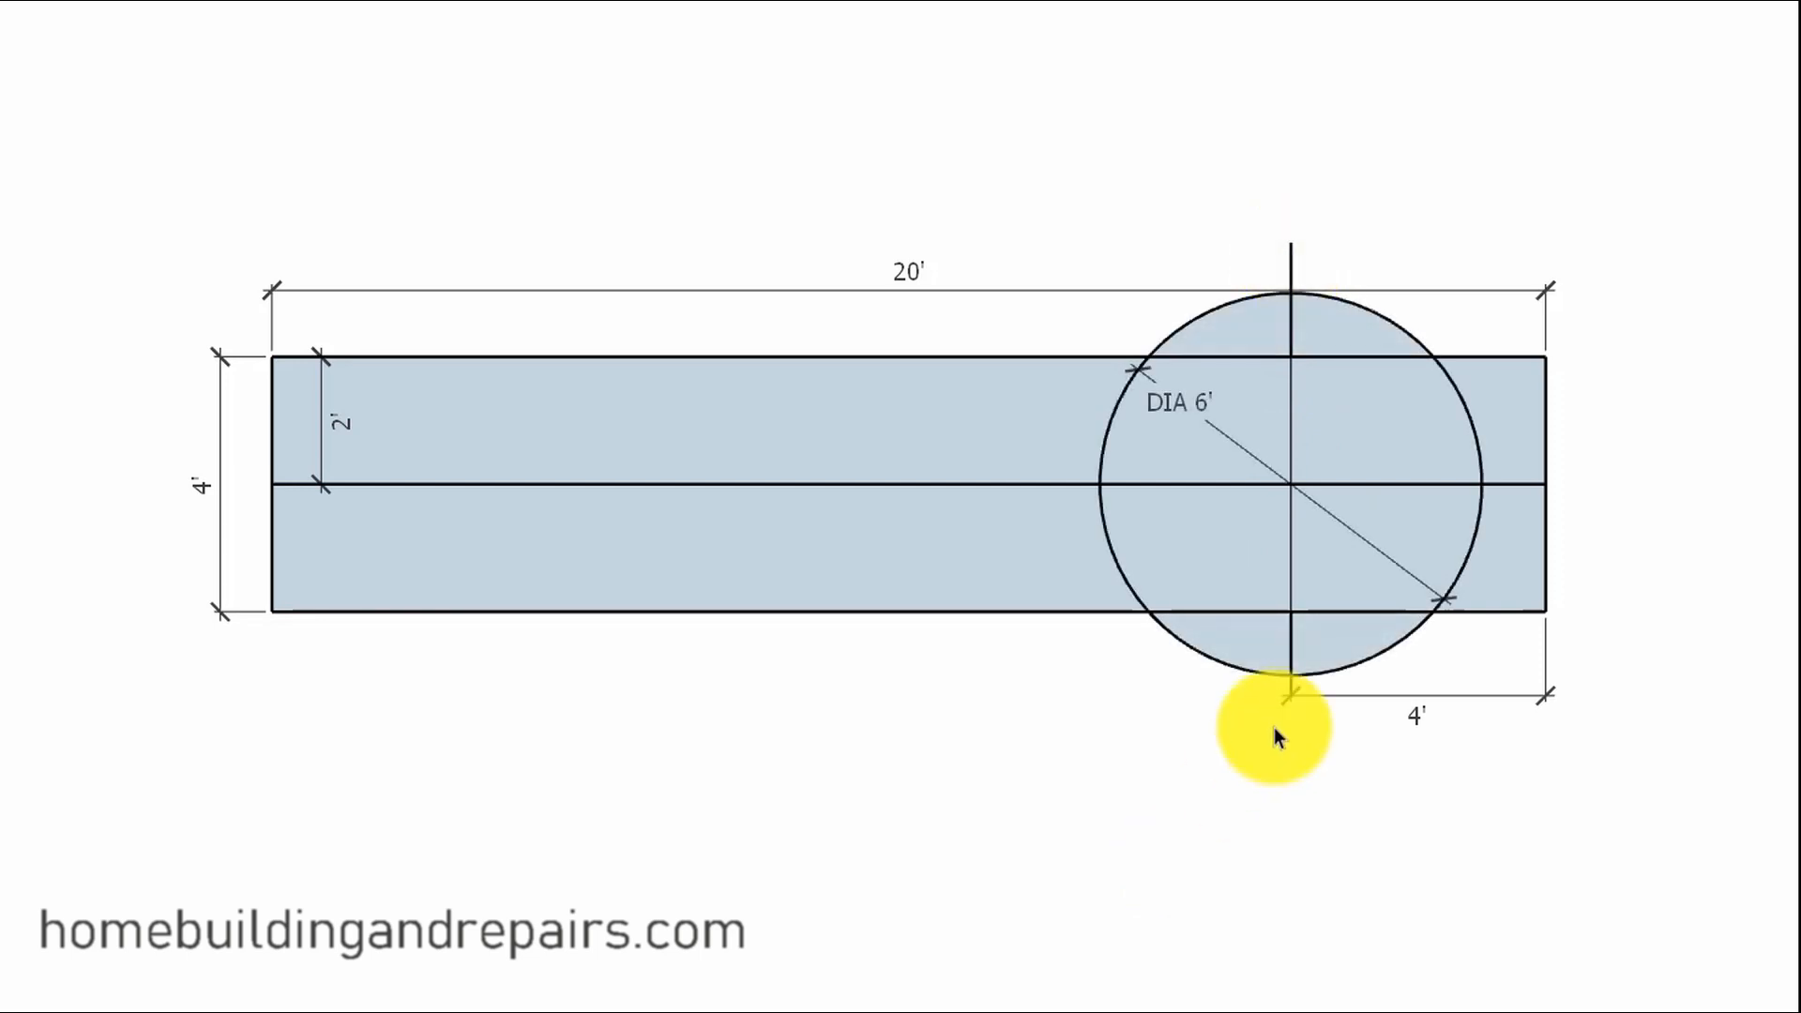
{"action": "mouse_move", "coordinate": [1384, 666]}
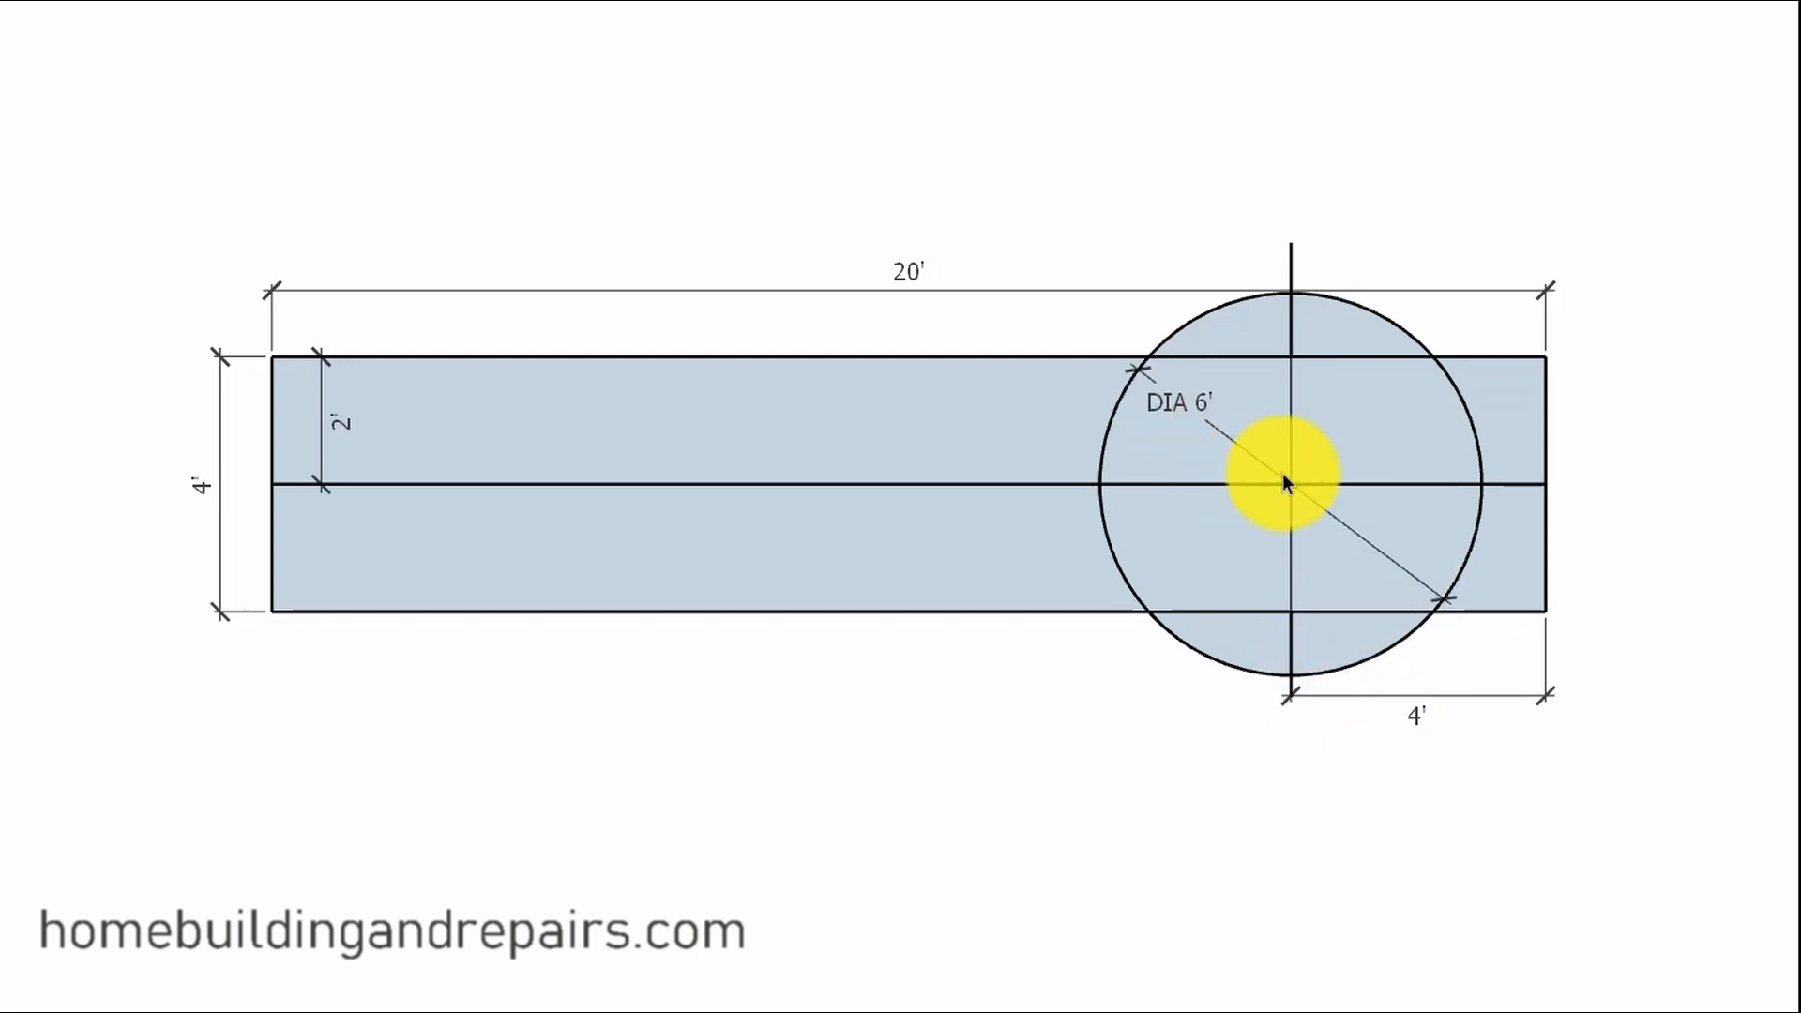
{"action": "left_click_drag", "start_coordinate": [1284, 482], "coordinate": [1160, 390]}
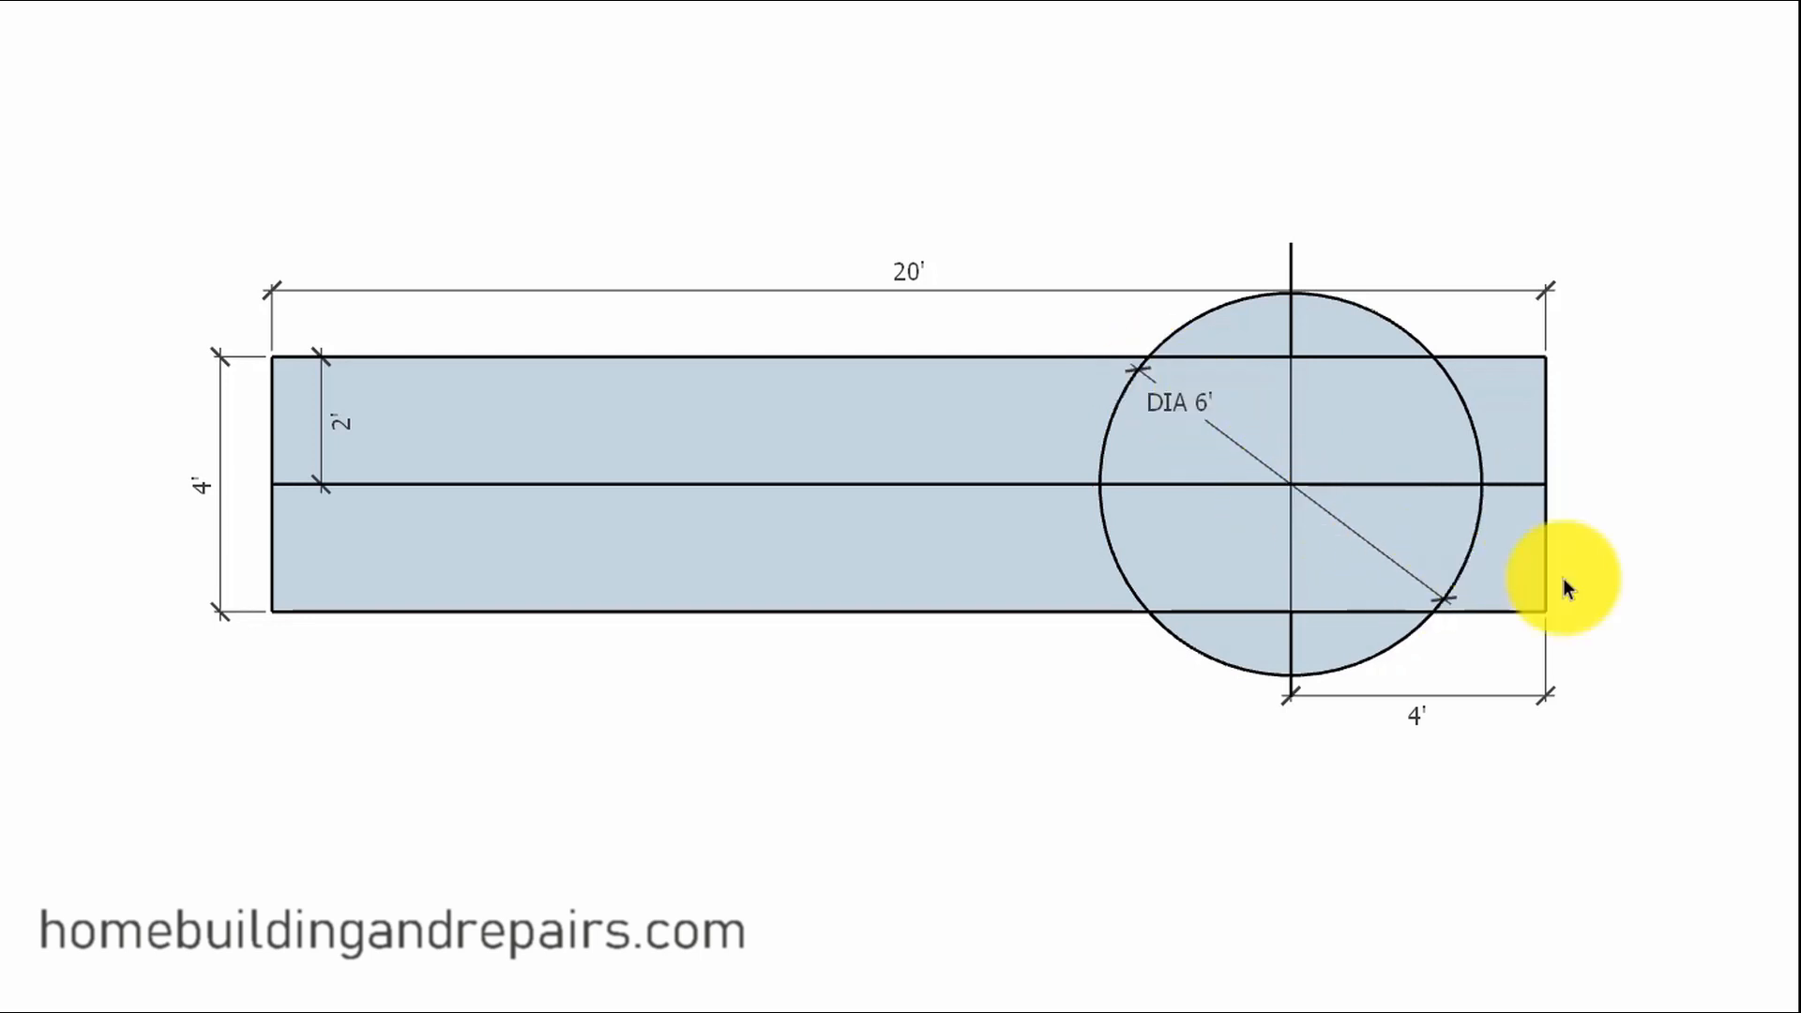
{"action": "mouse_move", "coordinate": [1296, 624]}
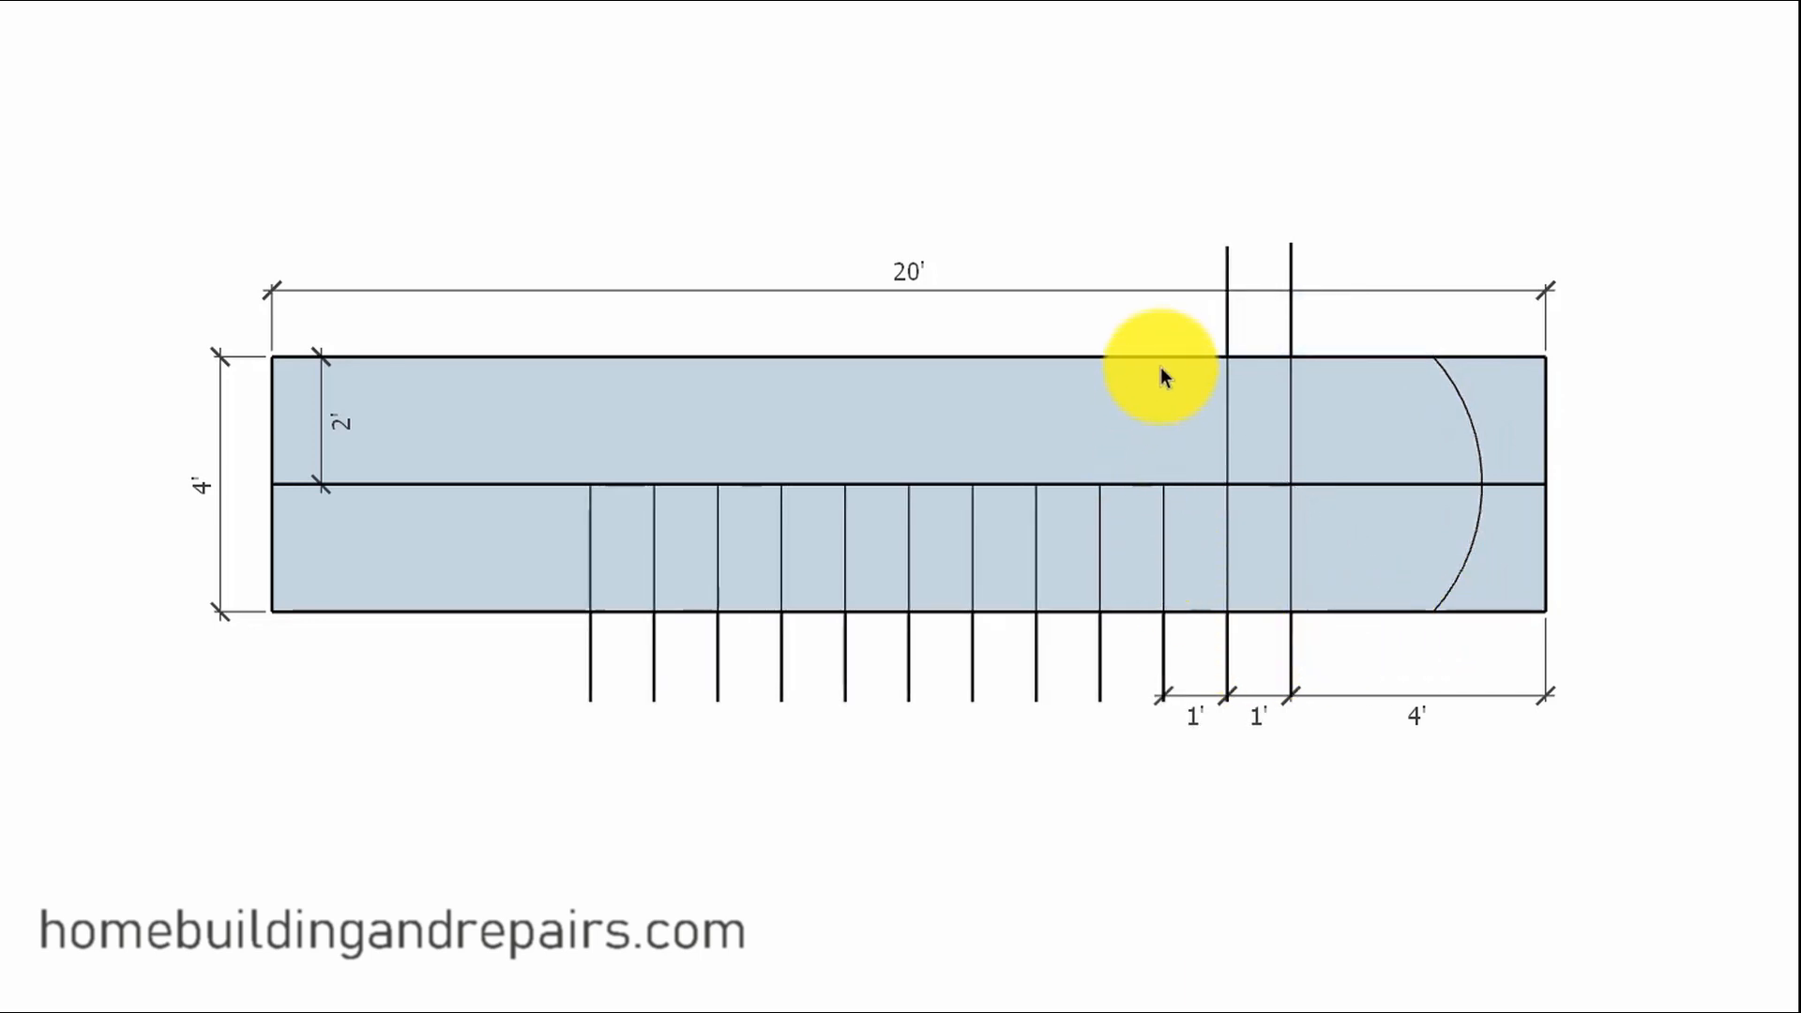
{"action": "mouse_move", "coordinate": [1464, 414]}
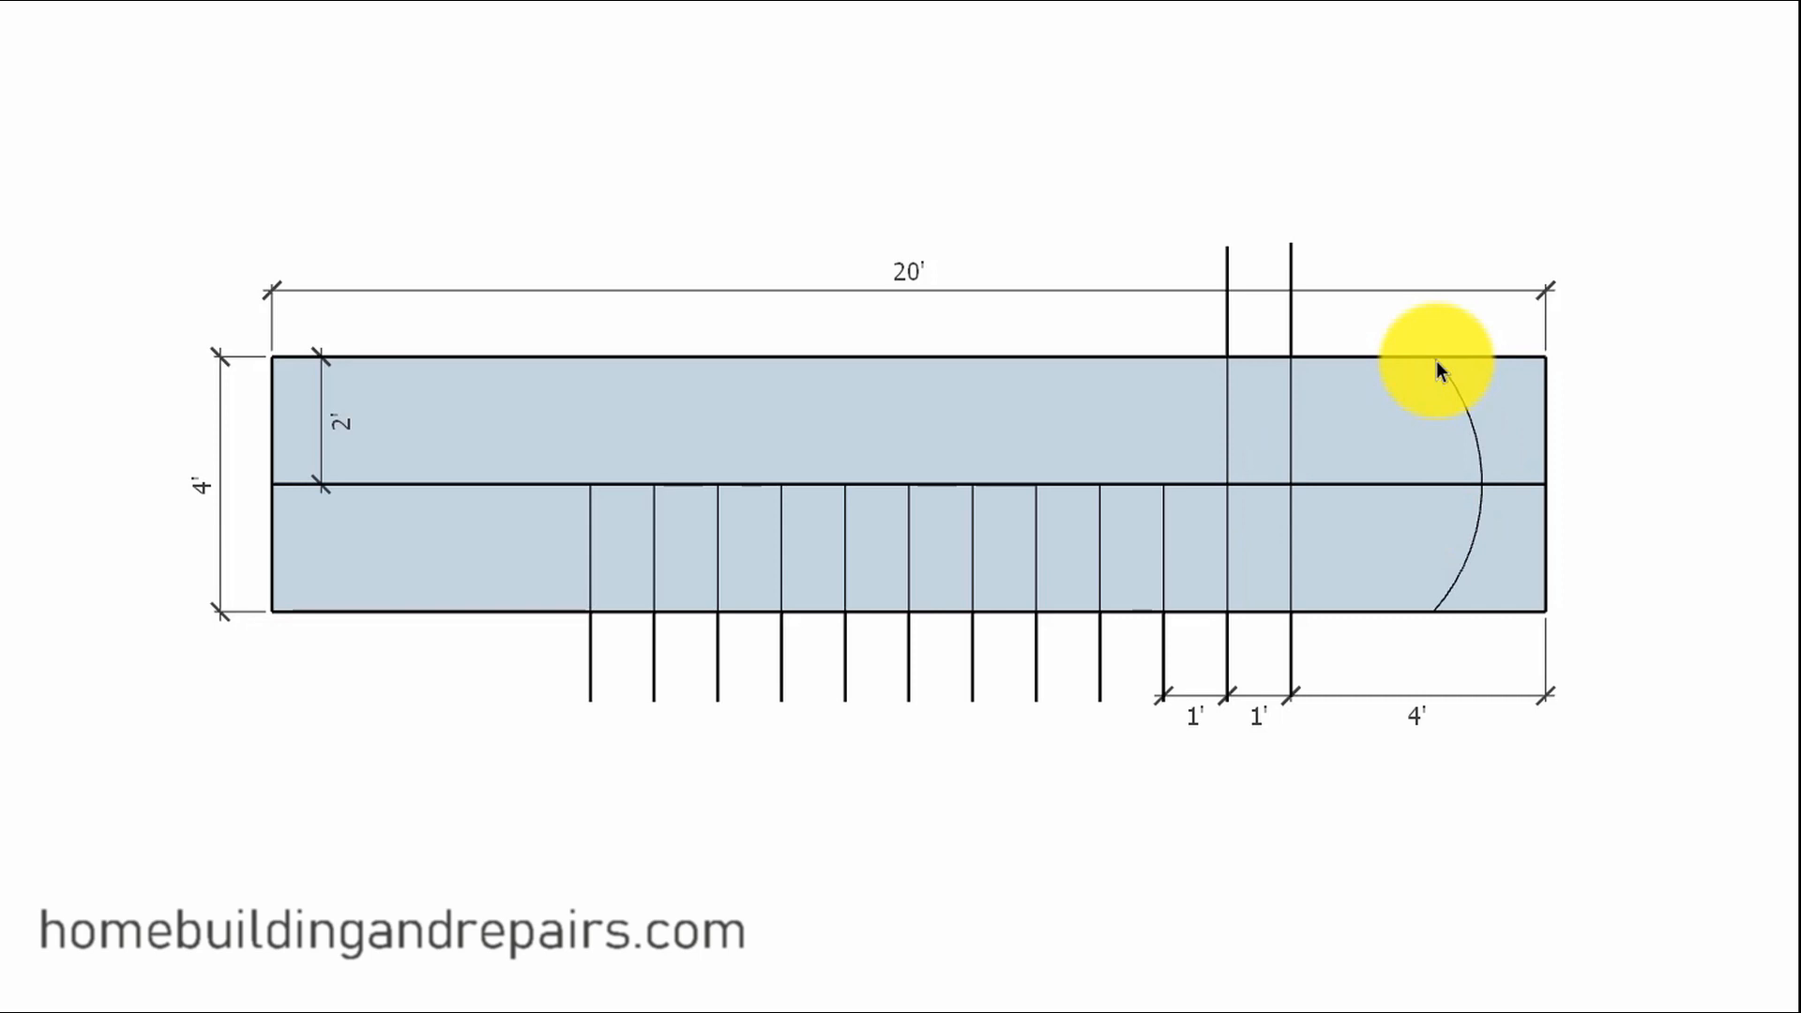
{"action": "mouse_move", "coordinate": [1444, 428]}
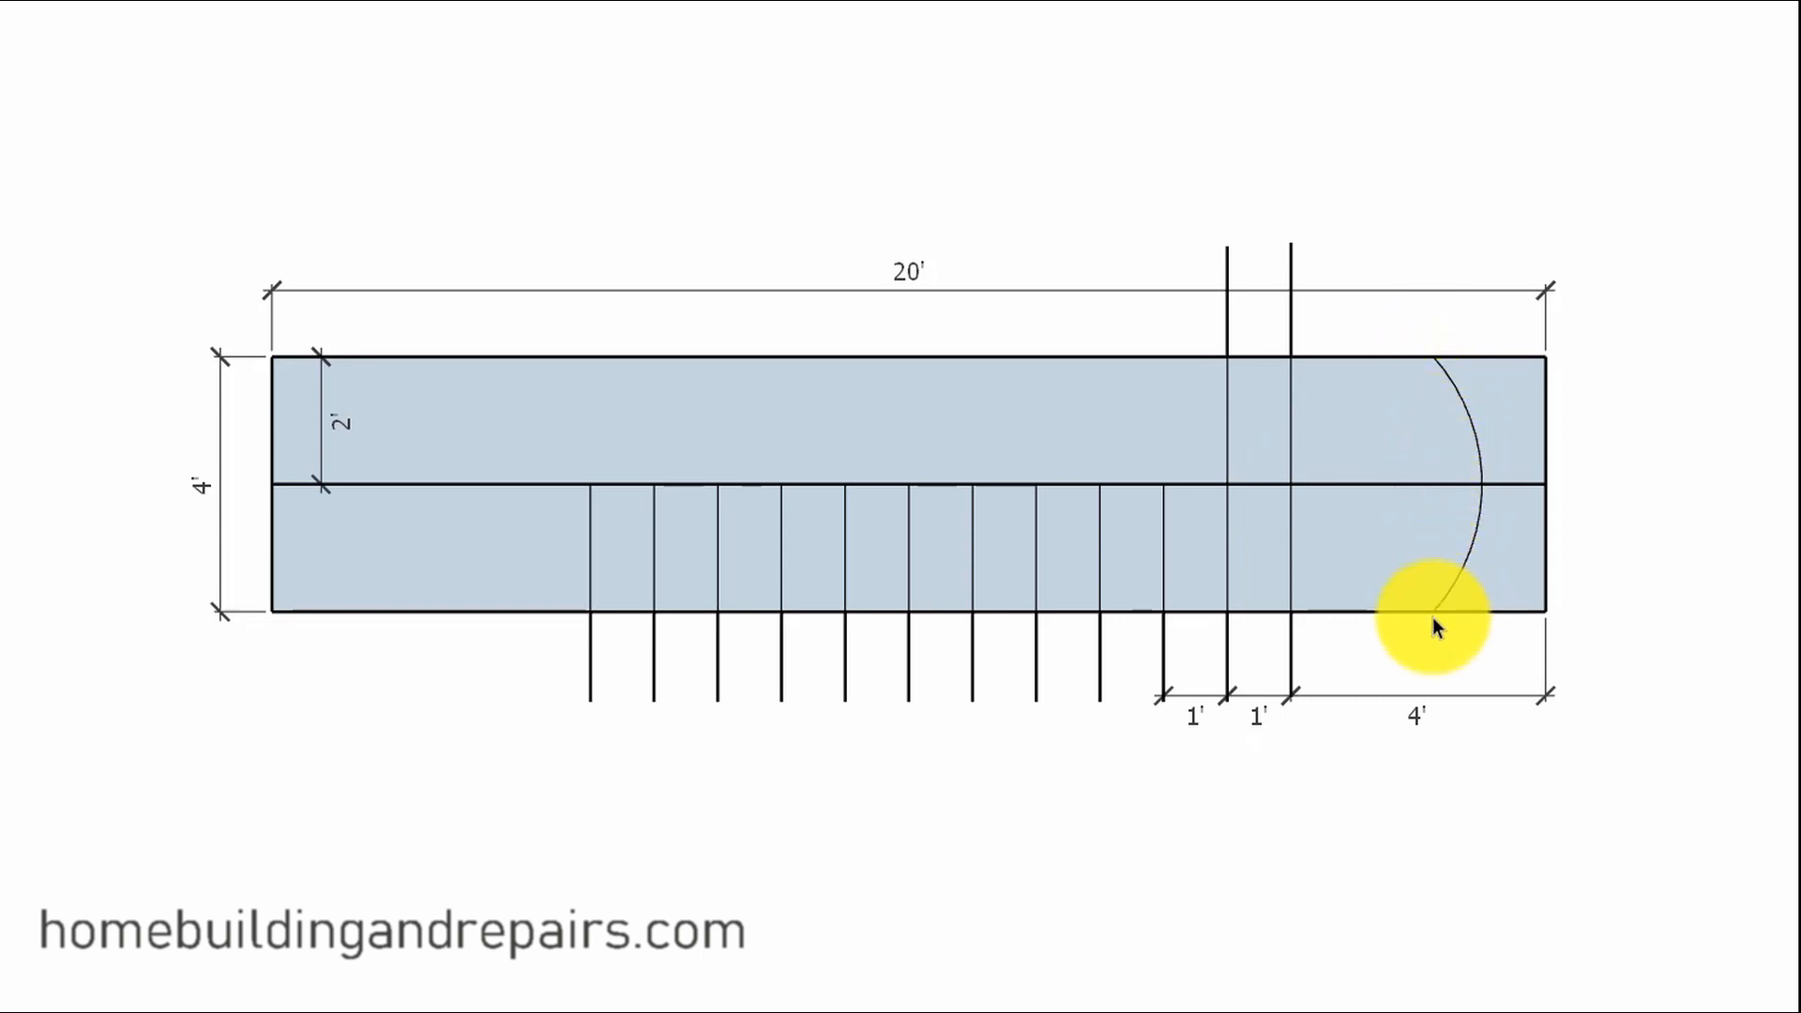
{"action": "mouse_move", "coordinate": [1449, 644]}
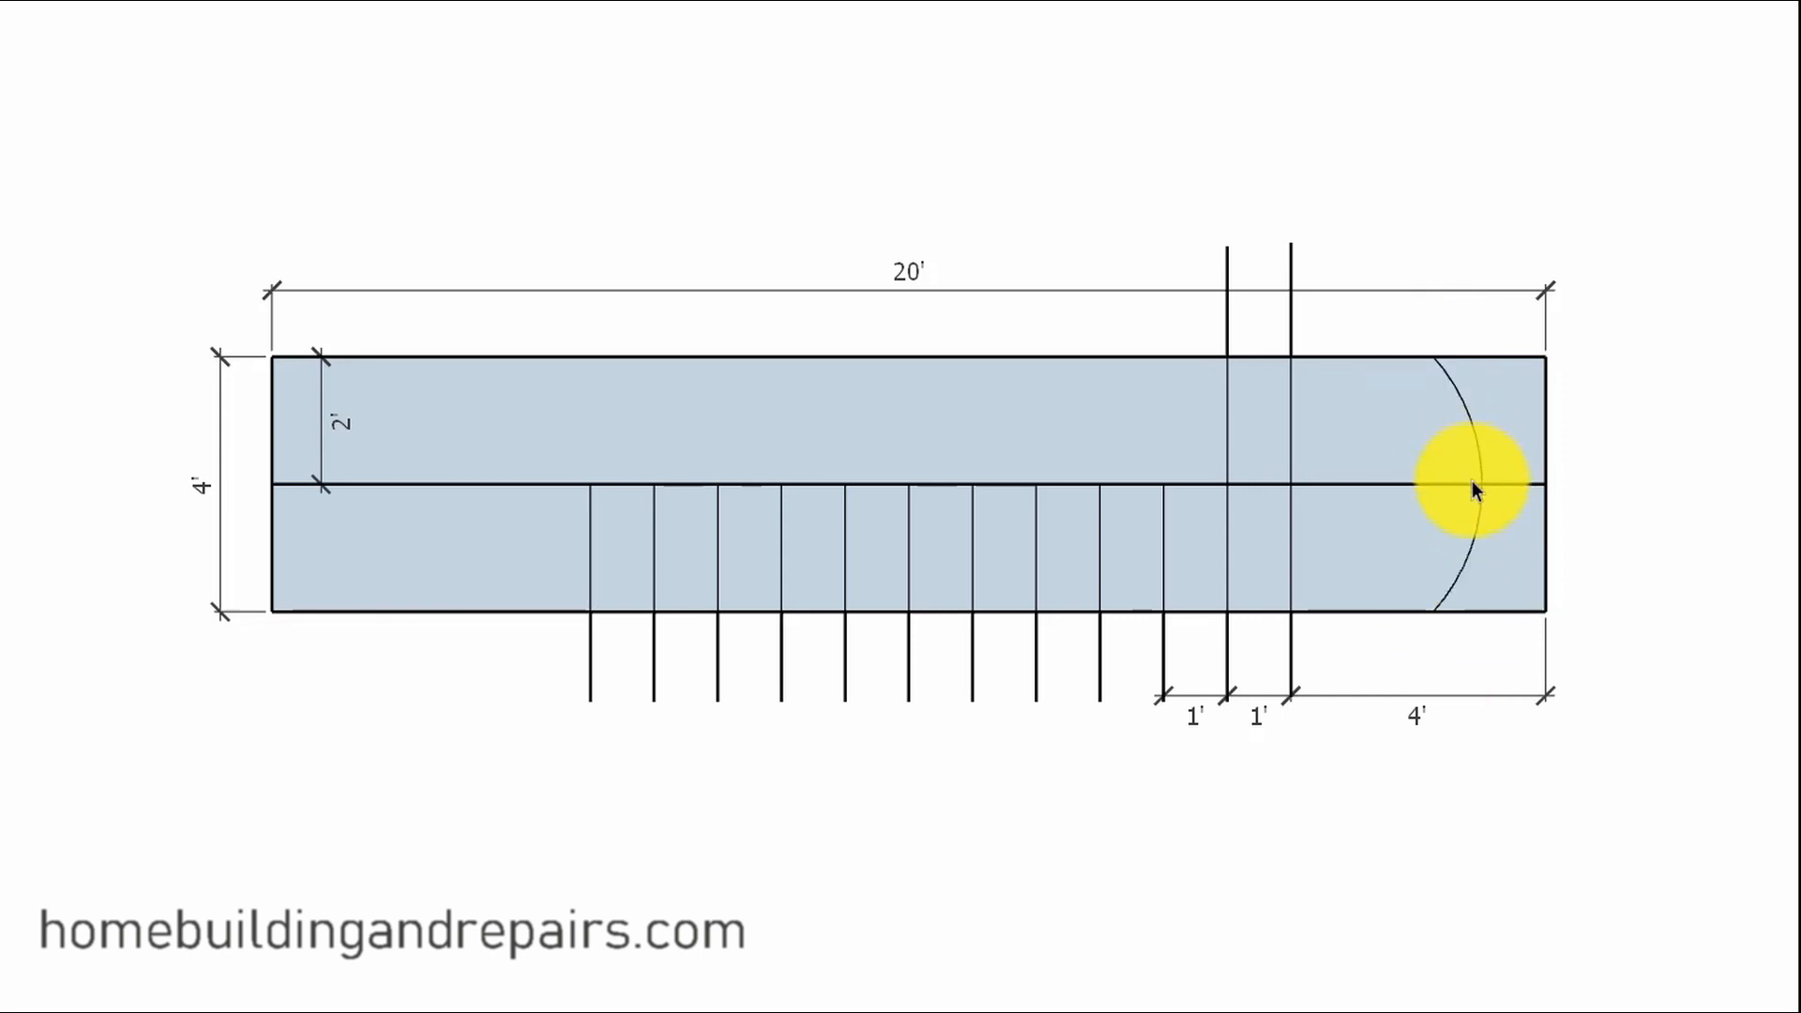
{"action": "left_click_drag", "start_coordinate": [1476, 487], "coordinate": [1292, 494]}
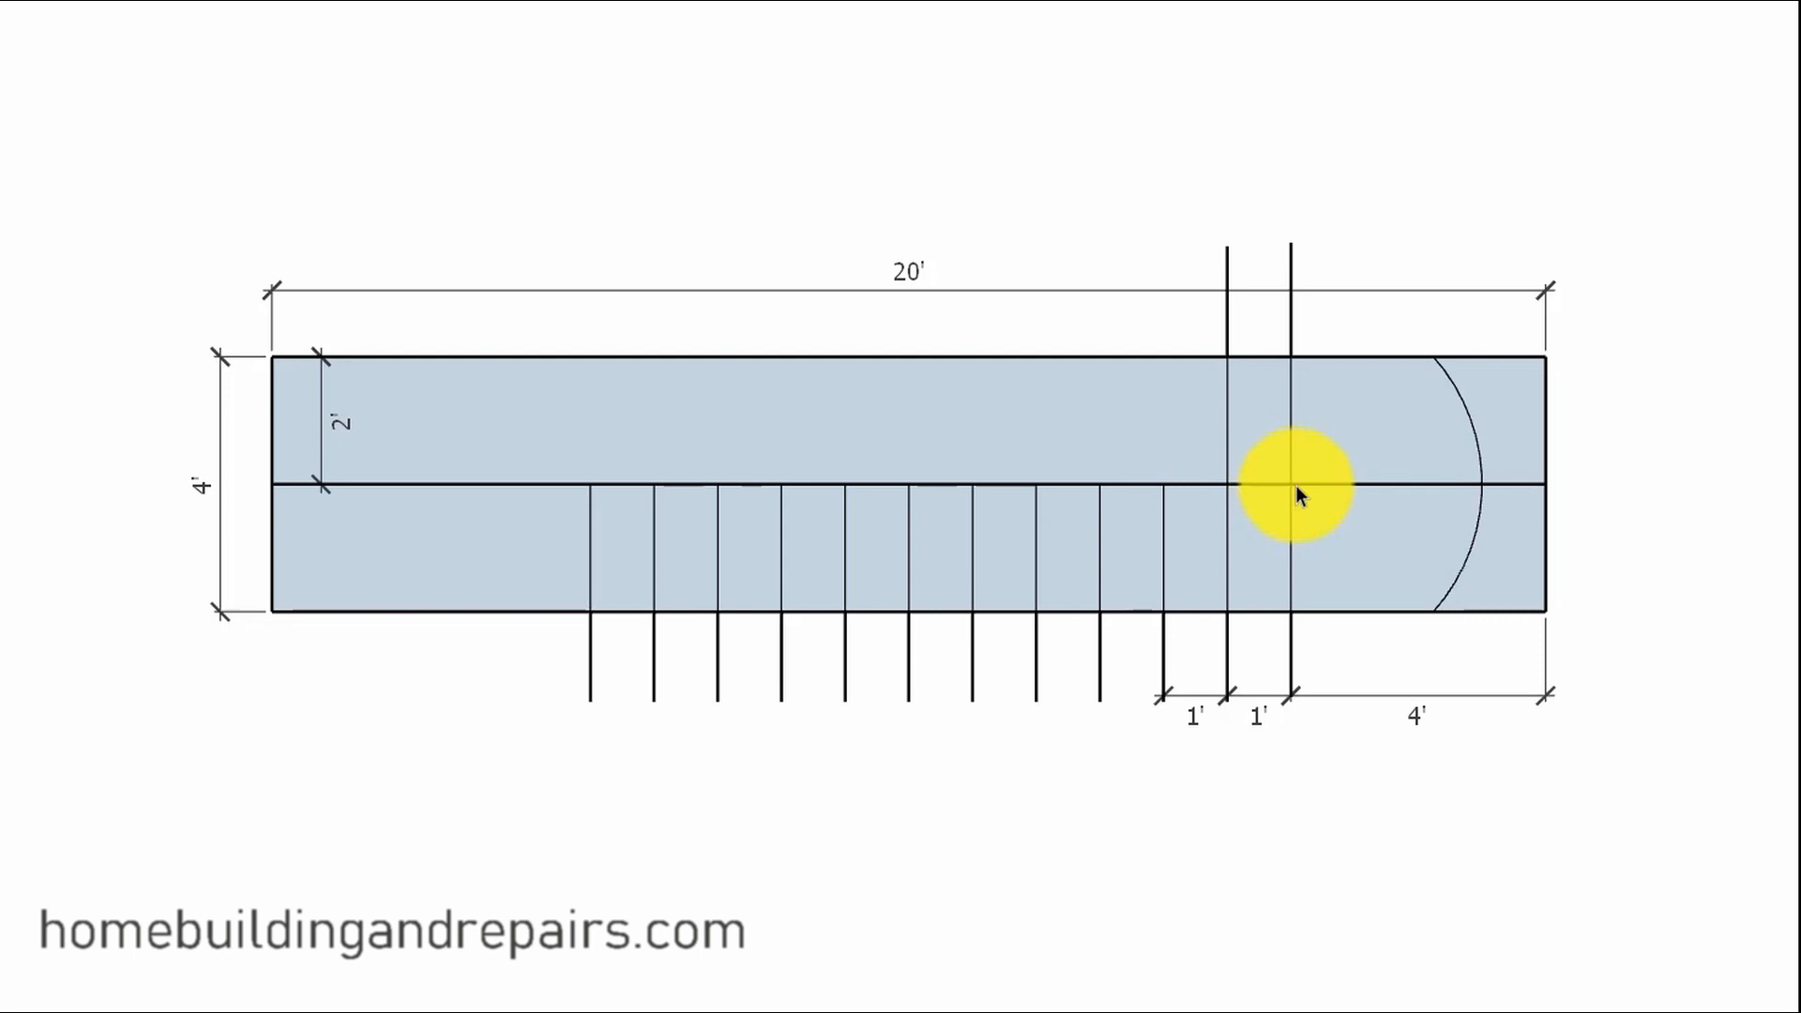
{"action": "mouse_move", "coordinate": [1298, 494]}
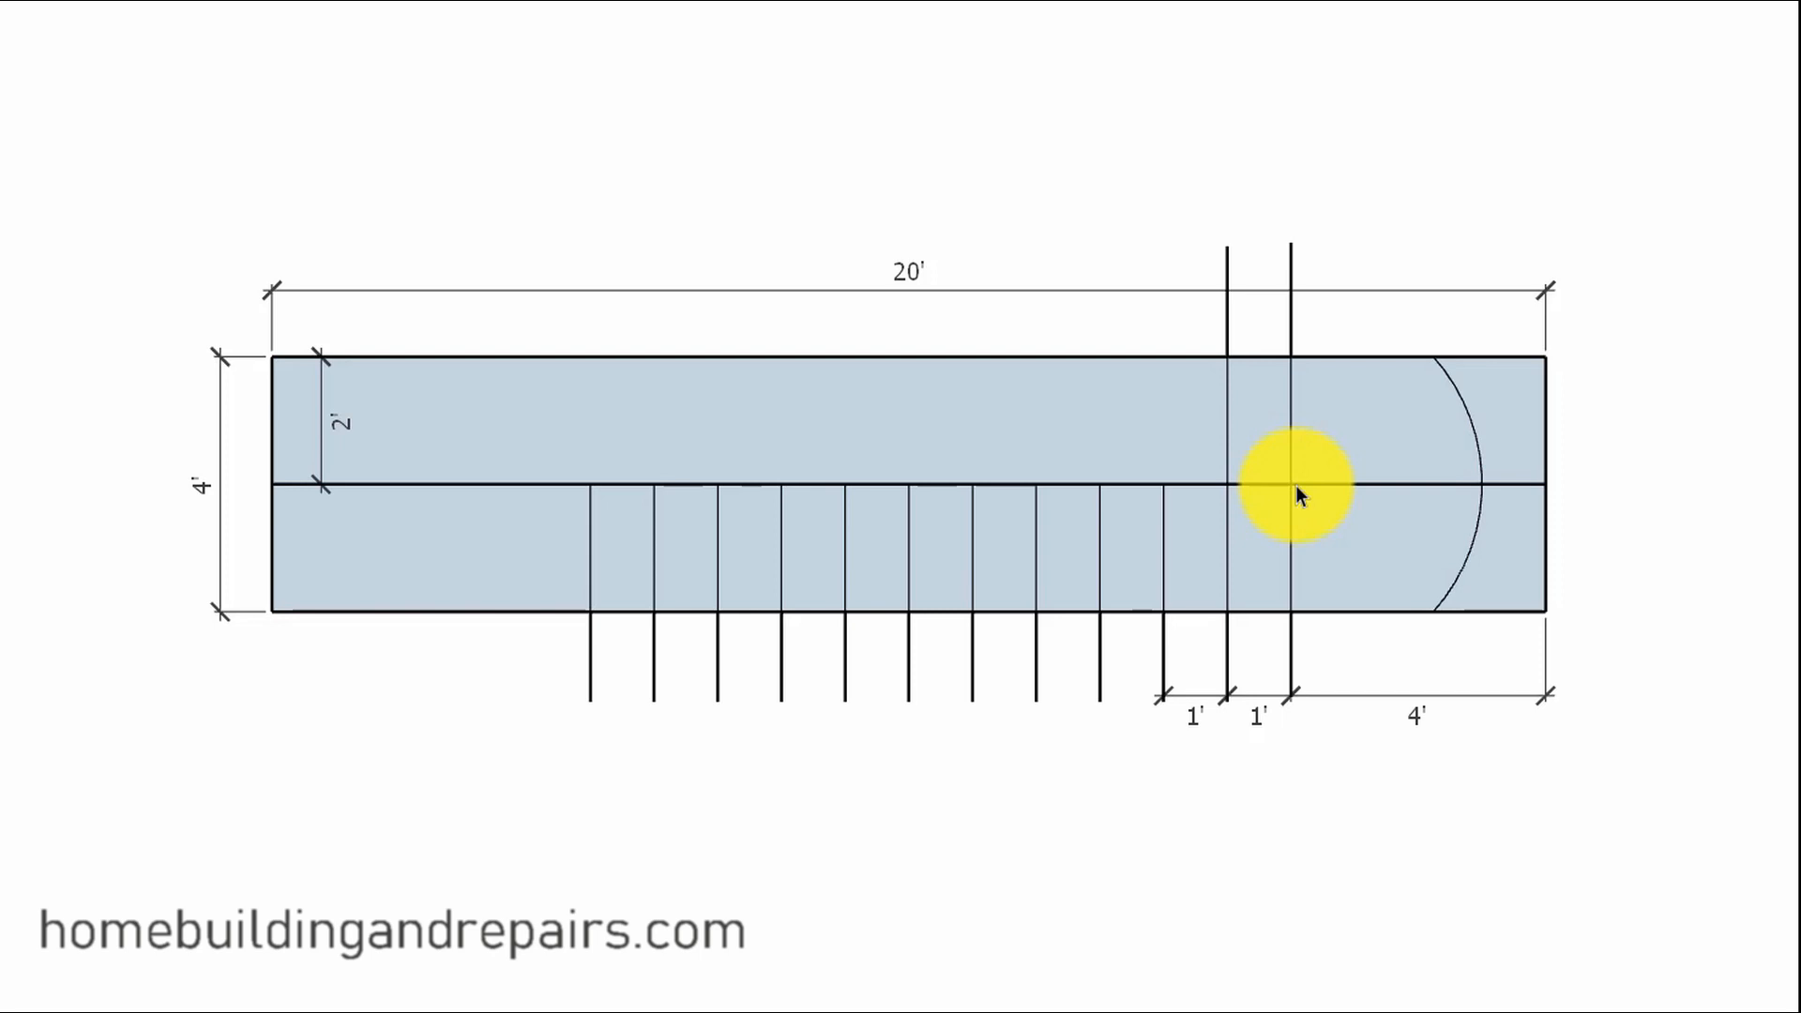
{"action": "mouse_move", "coordinate": [1303, 502]}
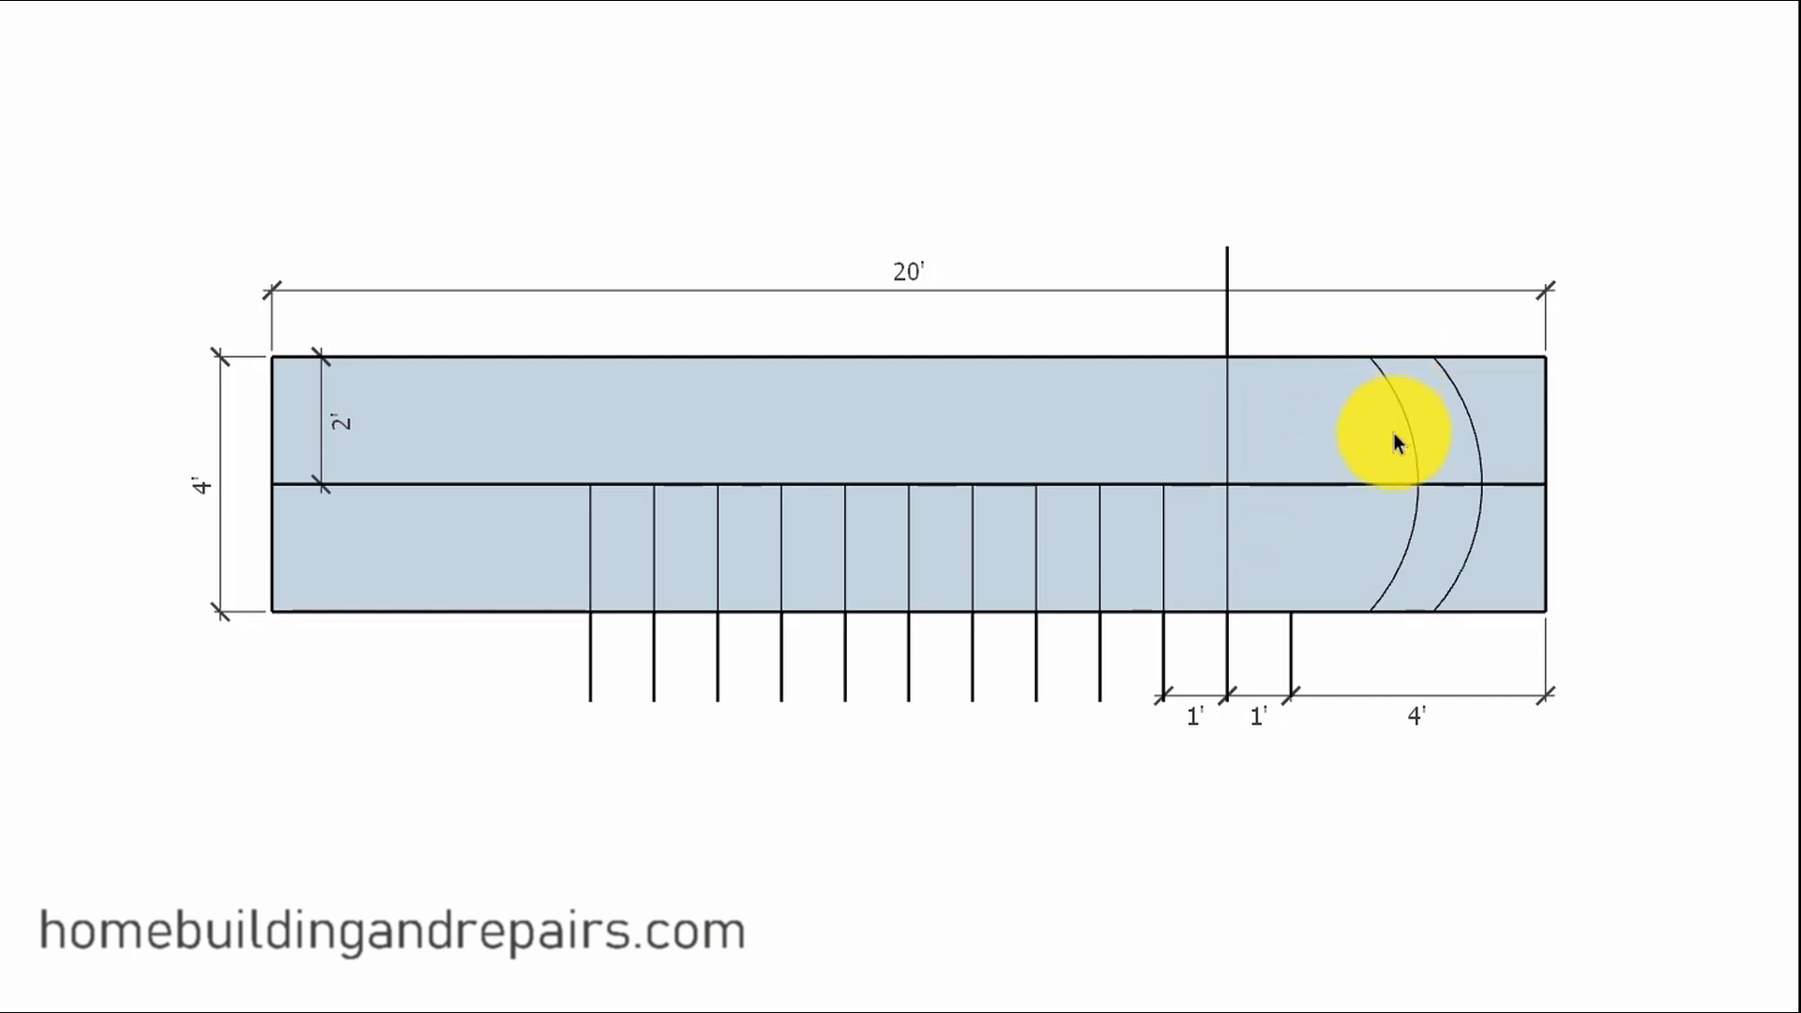
{"action": "mouse_move", "coordinate": [1079, 338]}
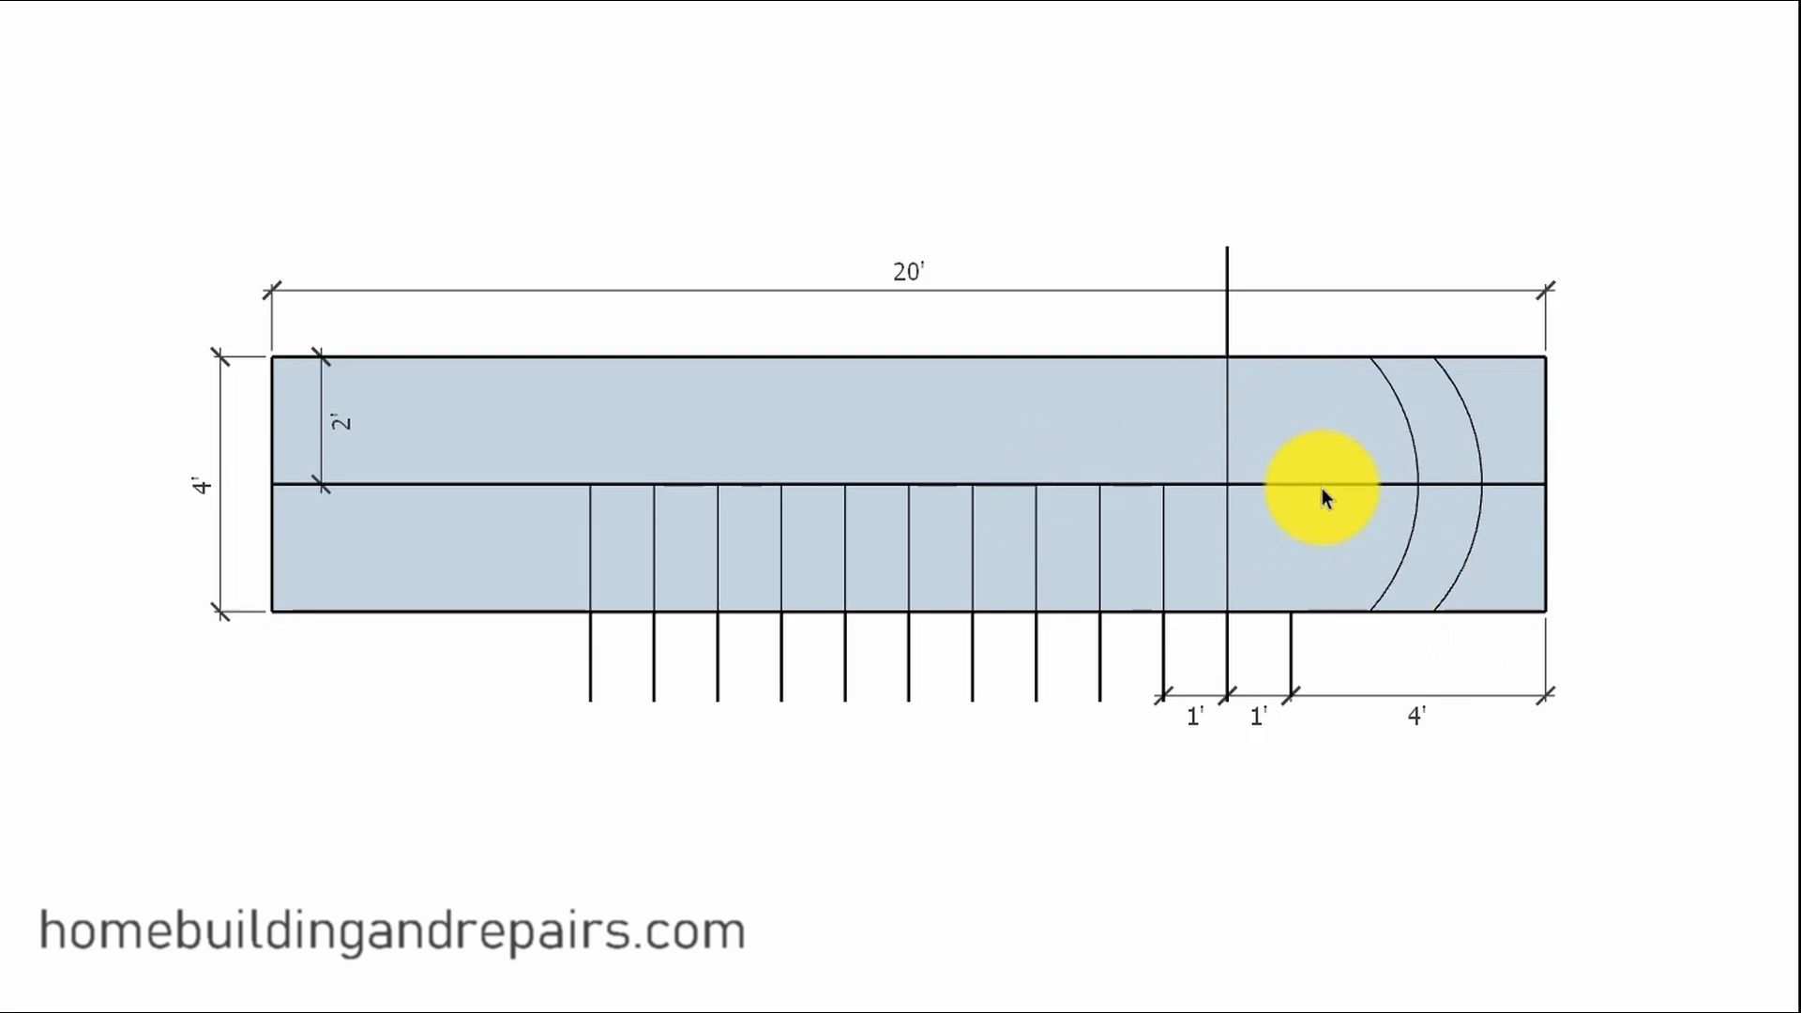
{"action": "mouse_move", "coordinate": [1096, 483]}
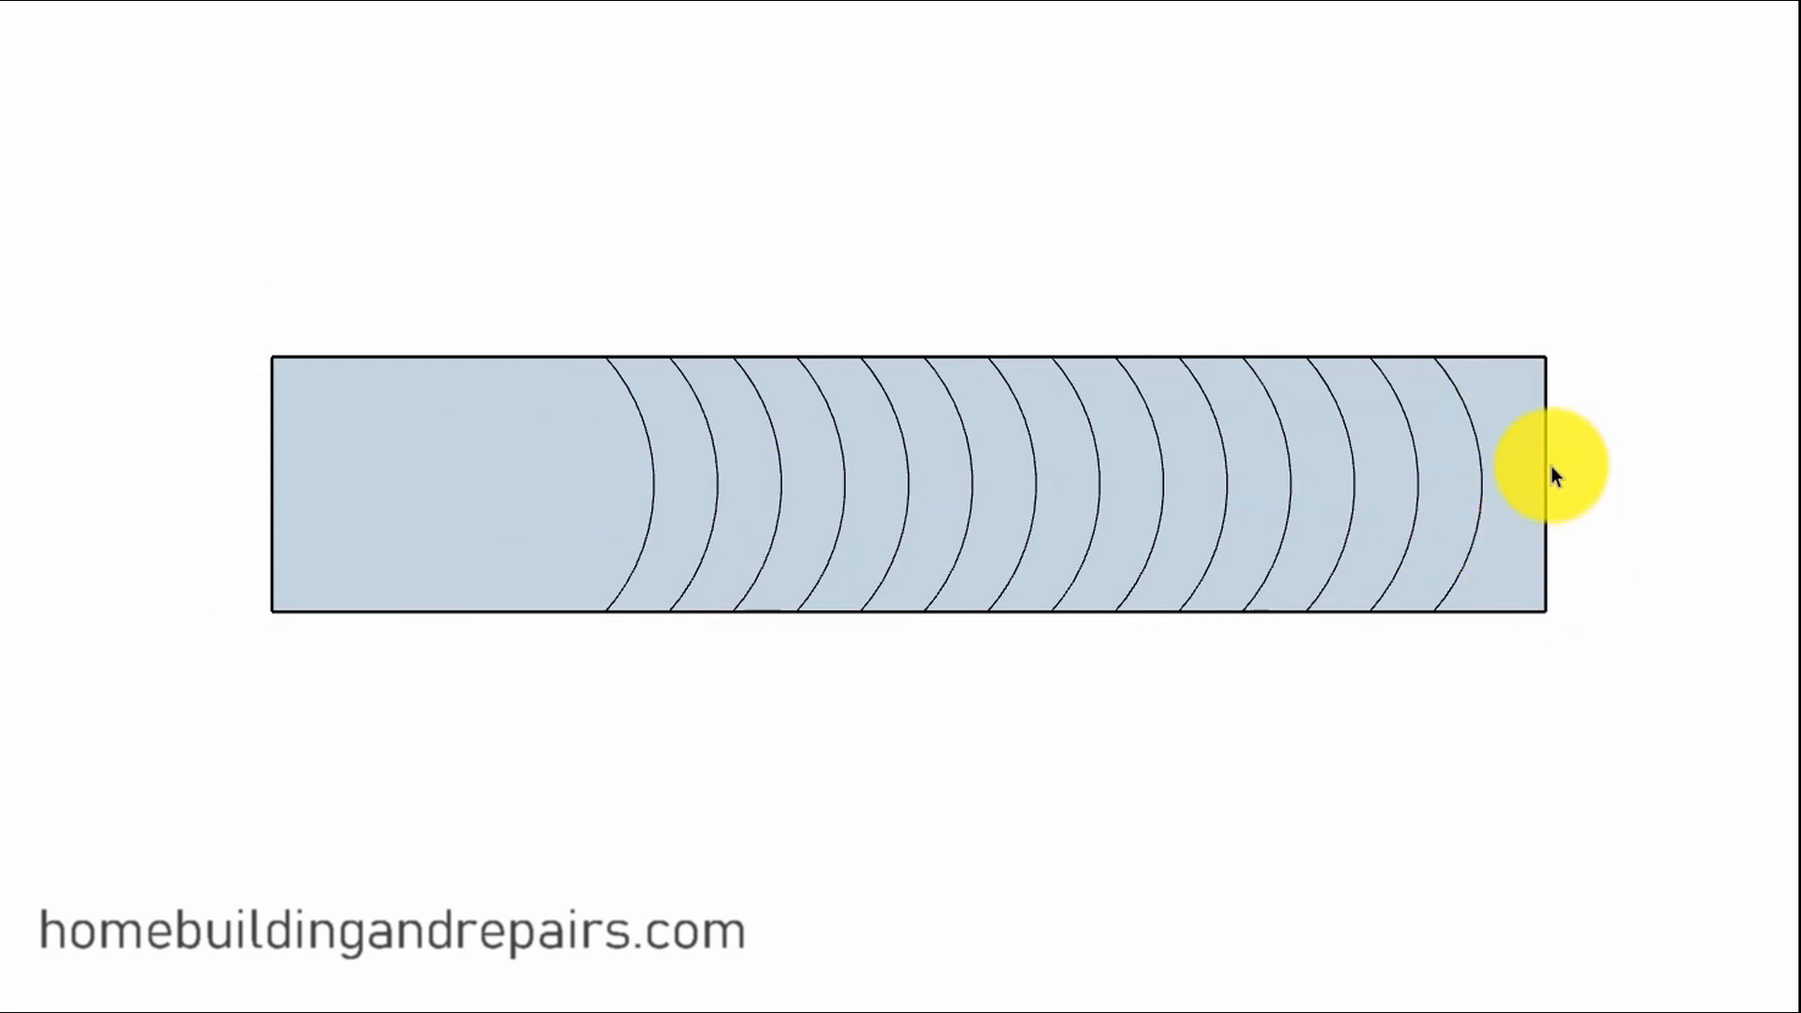
{"action": "mouse_move", "coordinate": [365, 467]}
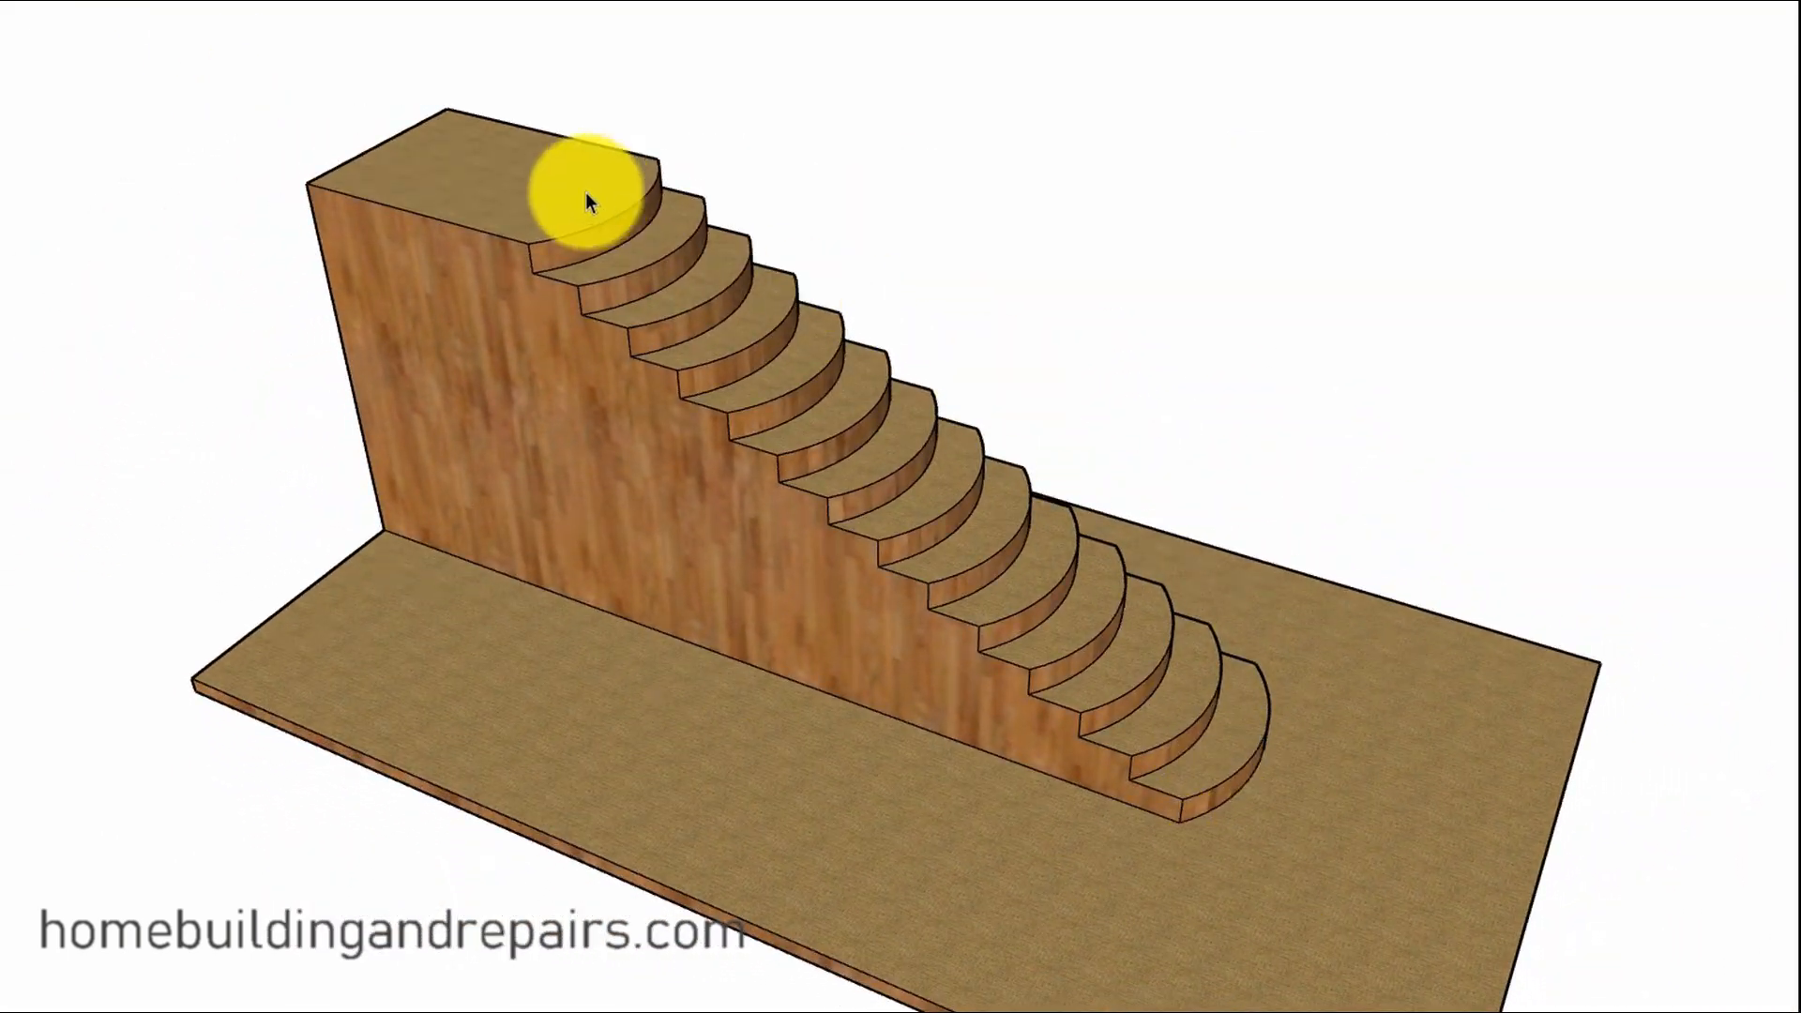
{"action": "mouse_move", "coordinate": [1206, 792]}
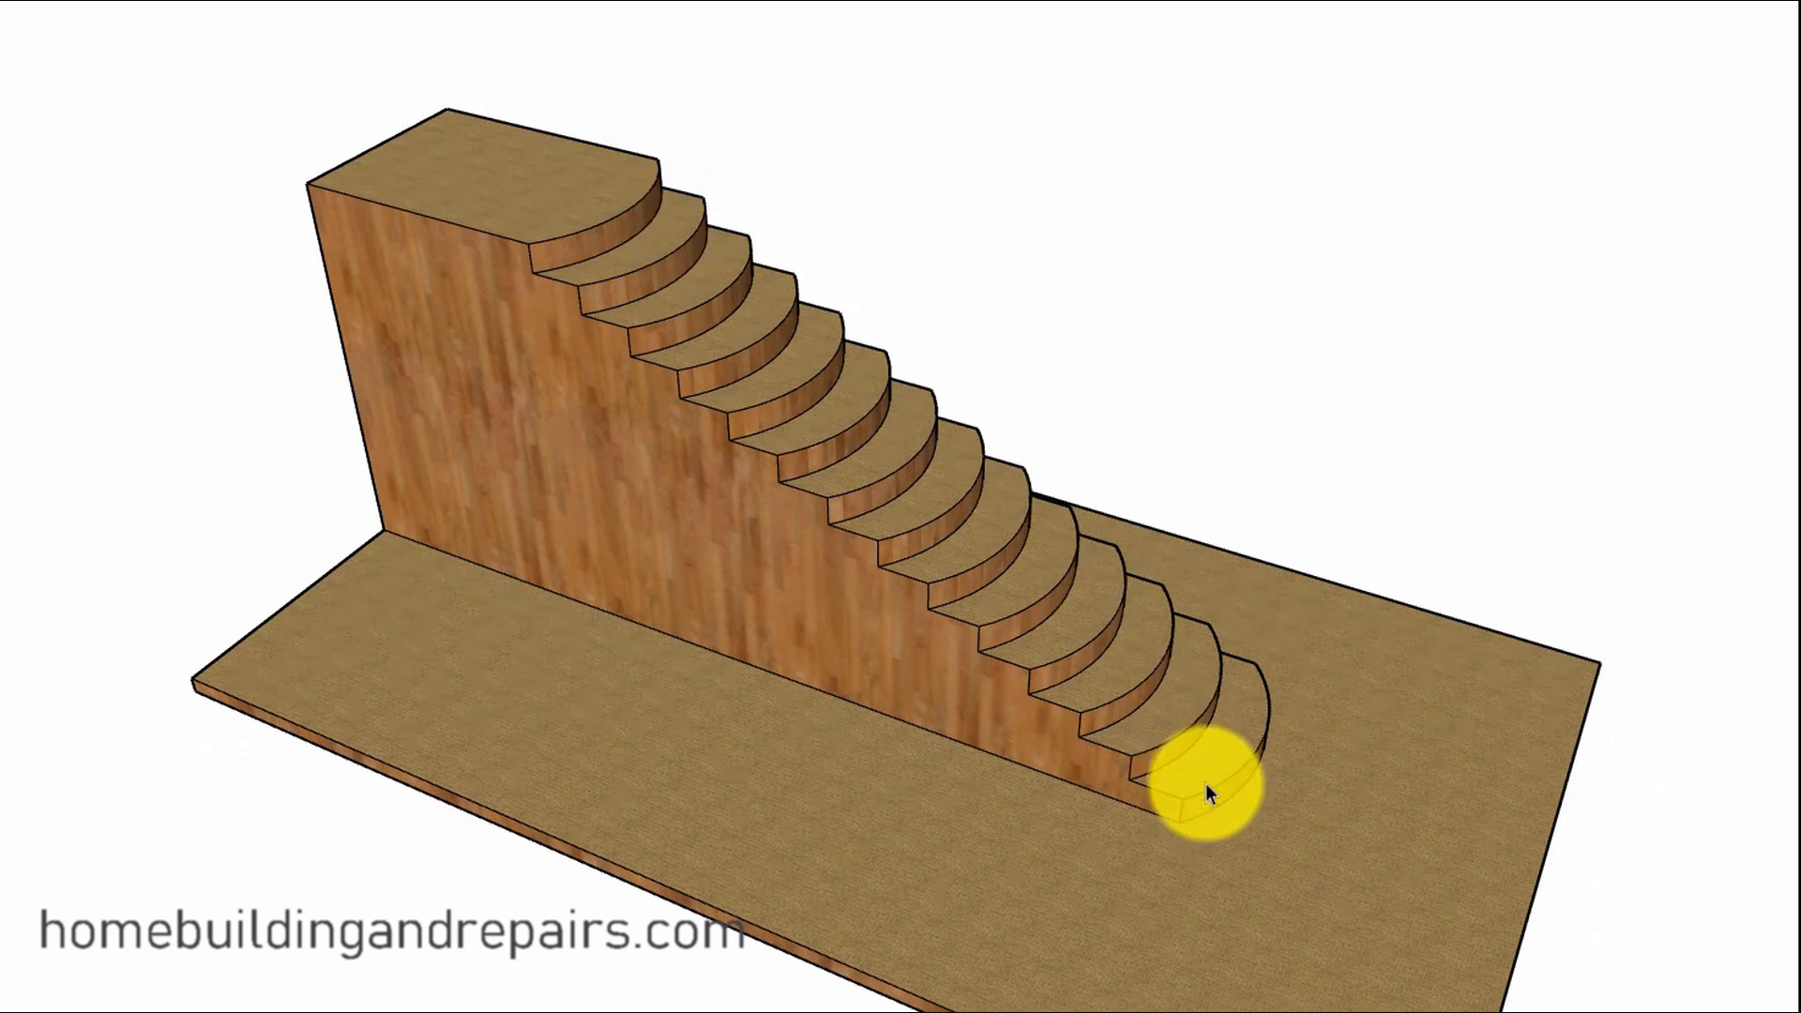
{"action": "mouse_move", "coordinate": [660, 675]}
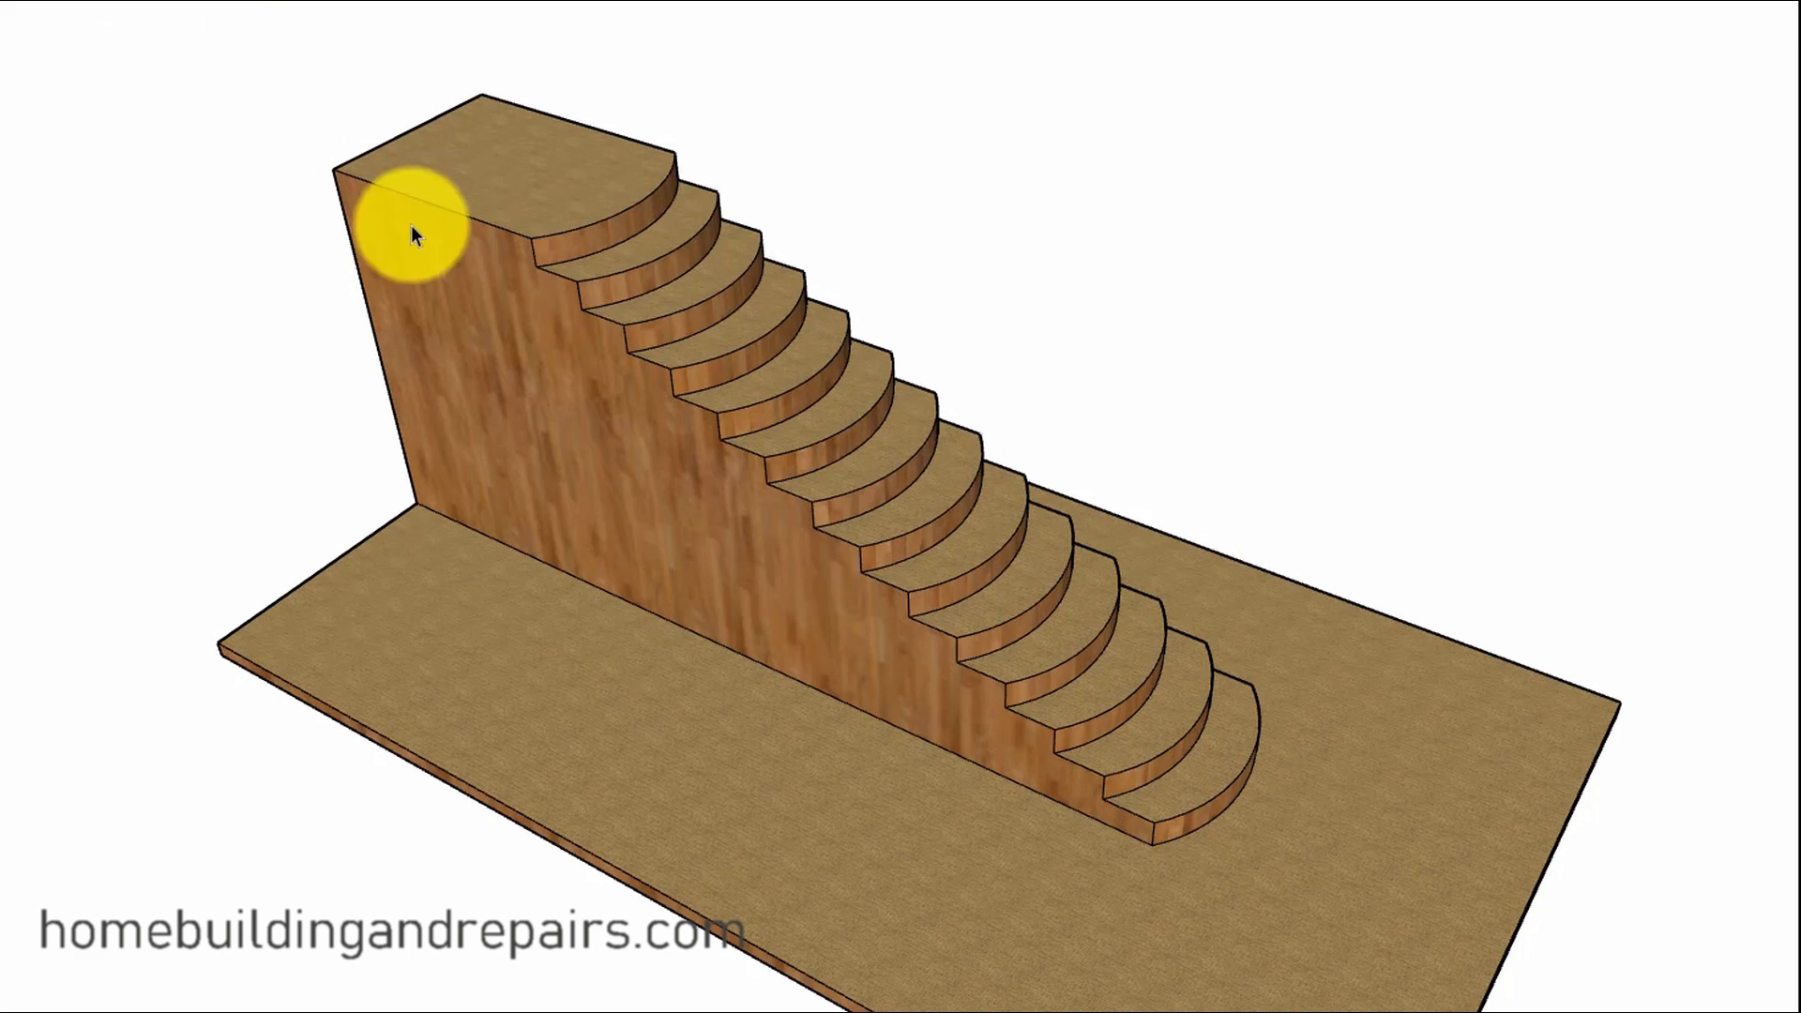
Step: Orbit the curved stairway, then close in on the carpeted bottom treads and wood risers
{"action": "left_click_drag", "start_coordinate": [413, 230], "coordinate": [758, 546]}
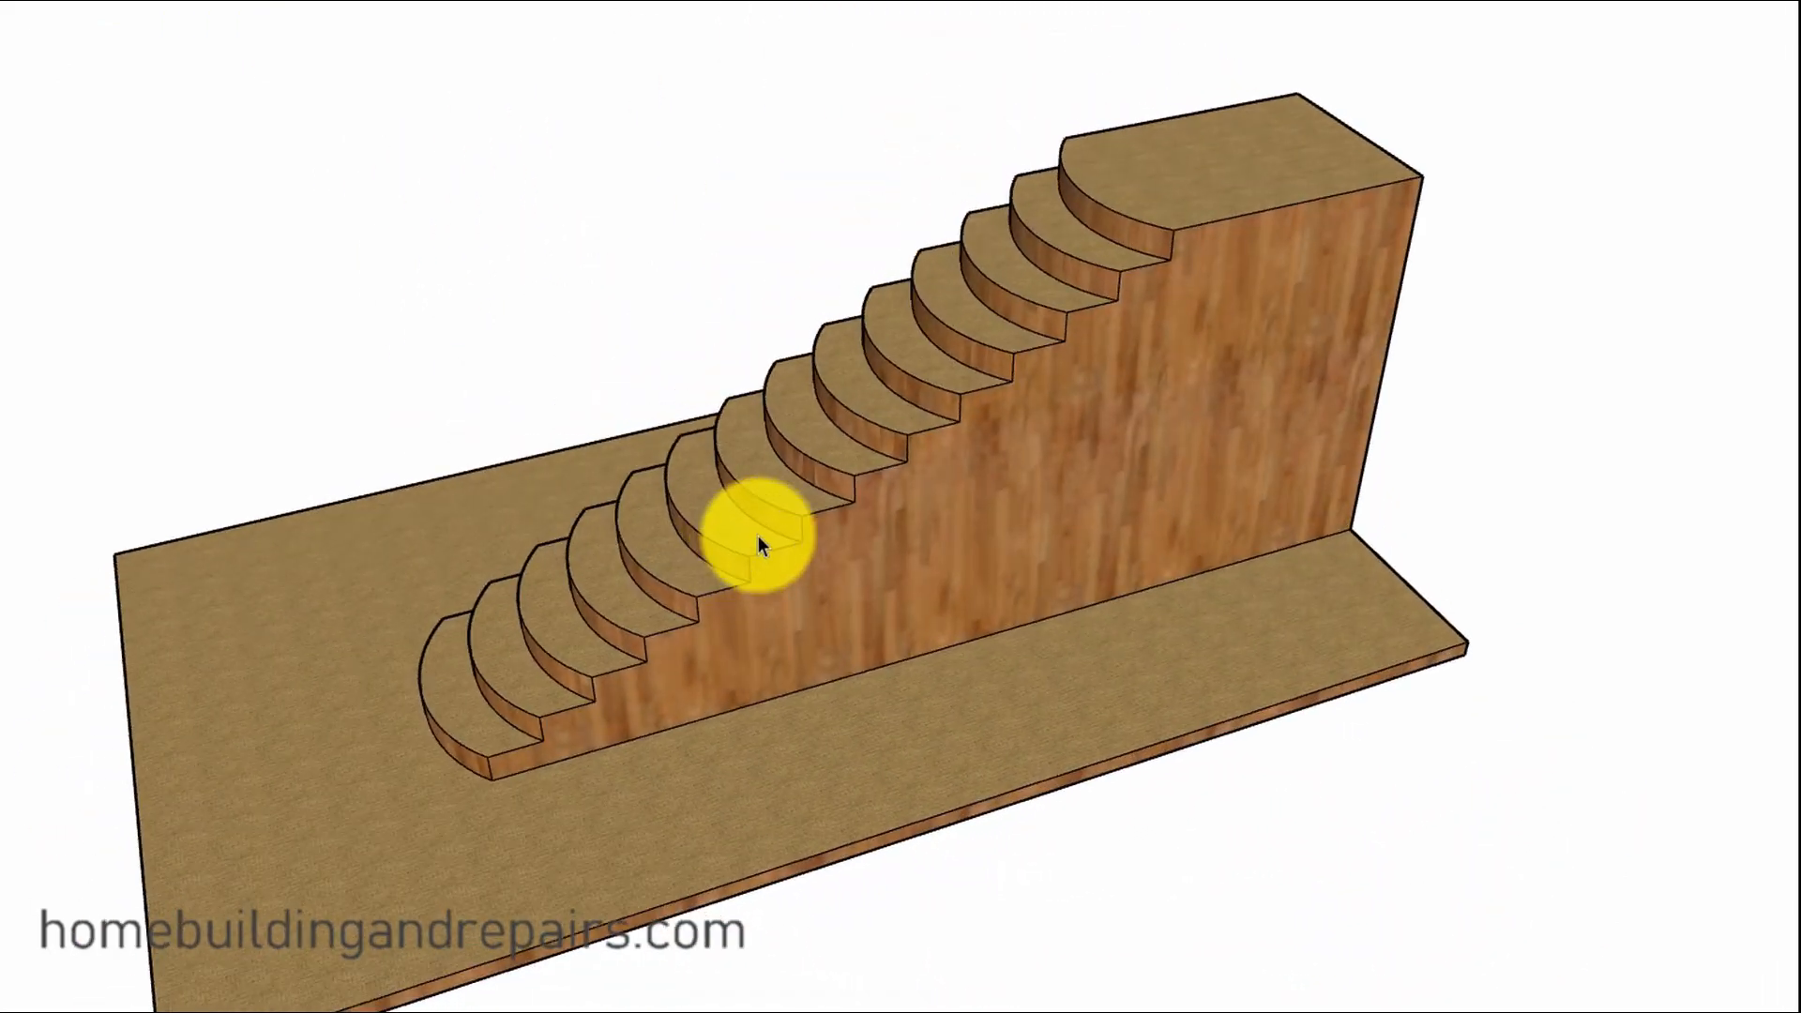
{"action": "left_click_drag", "start_coordinate": [758, 542], "coordinate": [804, 660]}
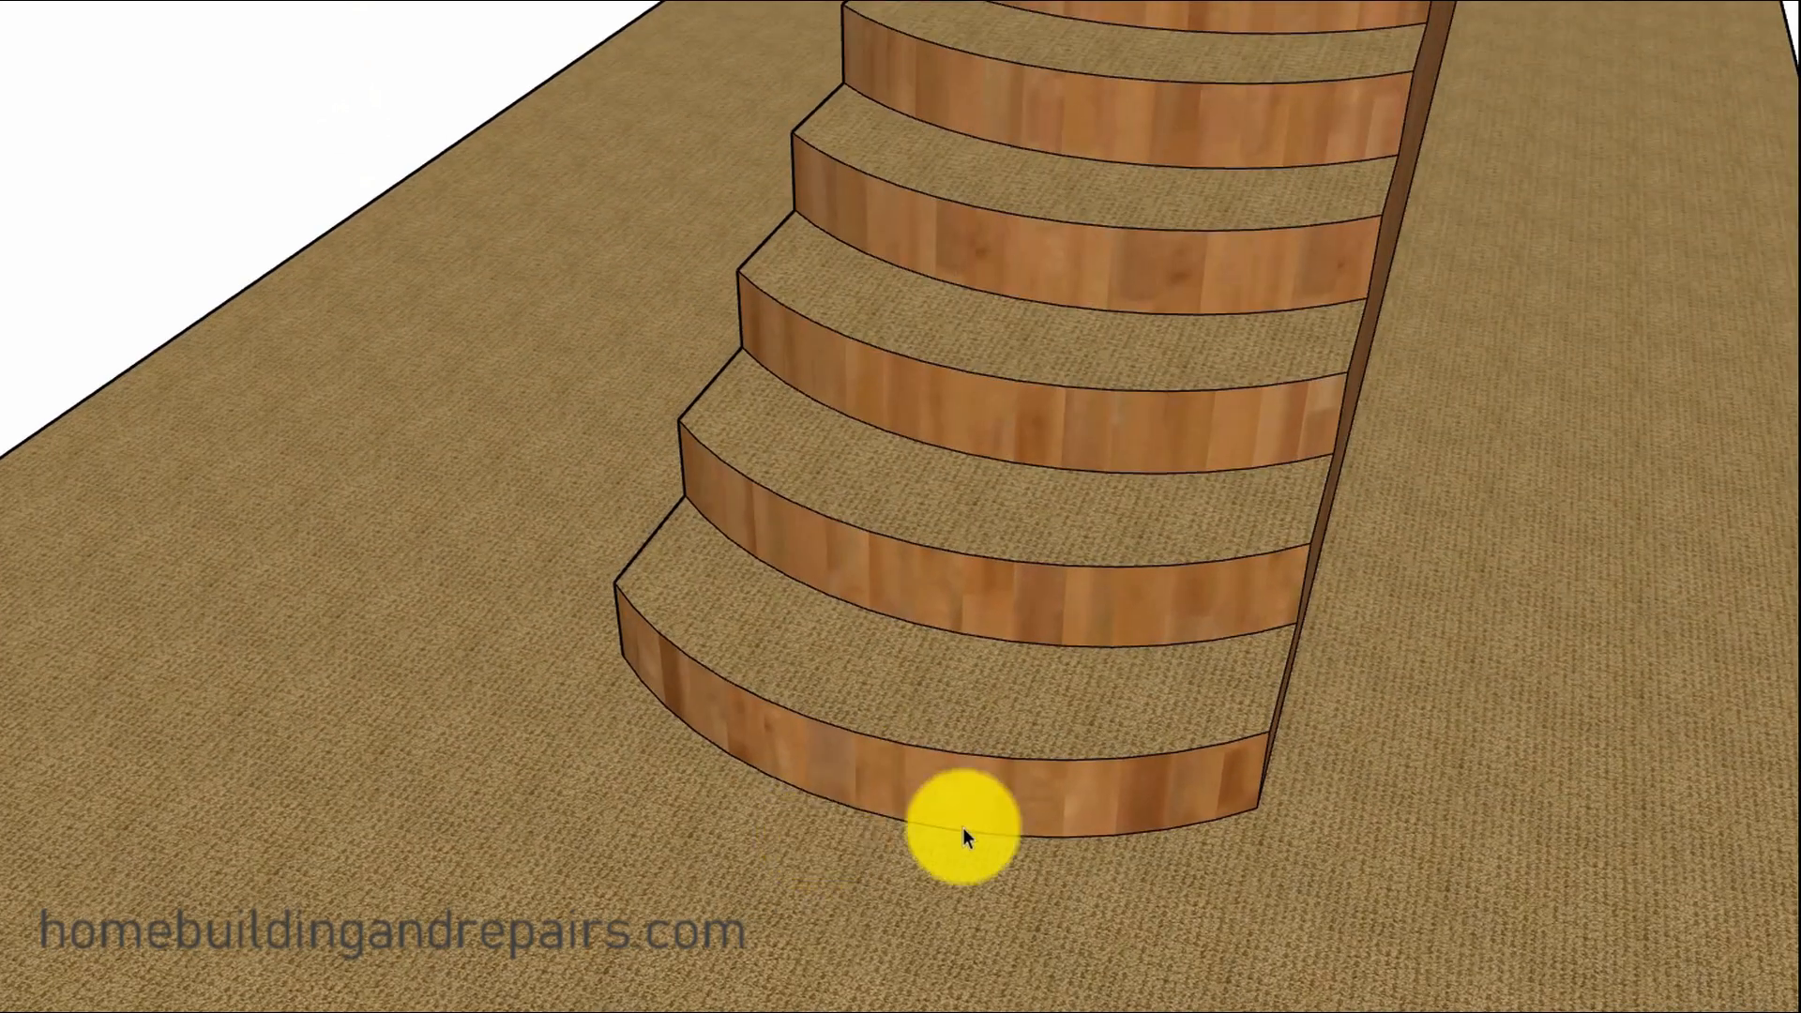
{"action": "mouse_move", "coordinate": [834, 694]}
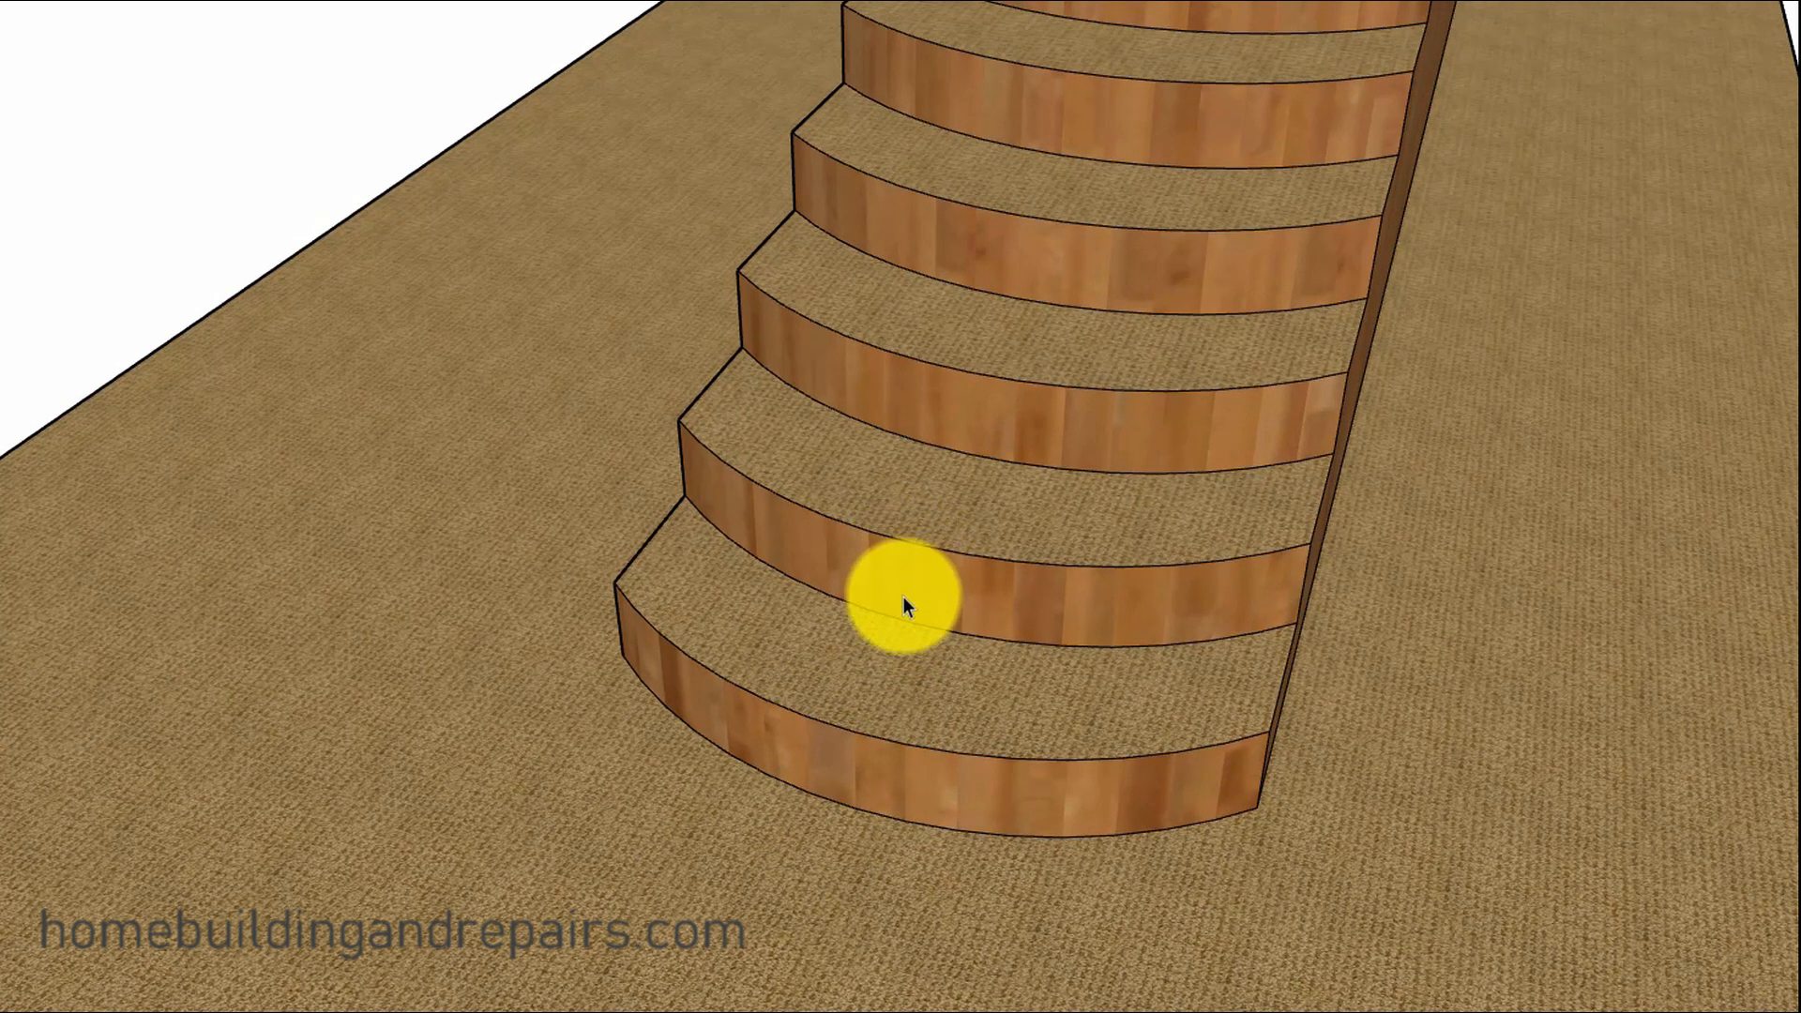
{"action": "mouse_move", "coordinate": [899, 635]}
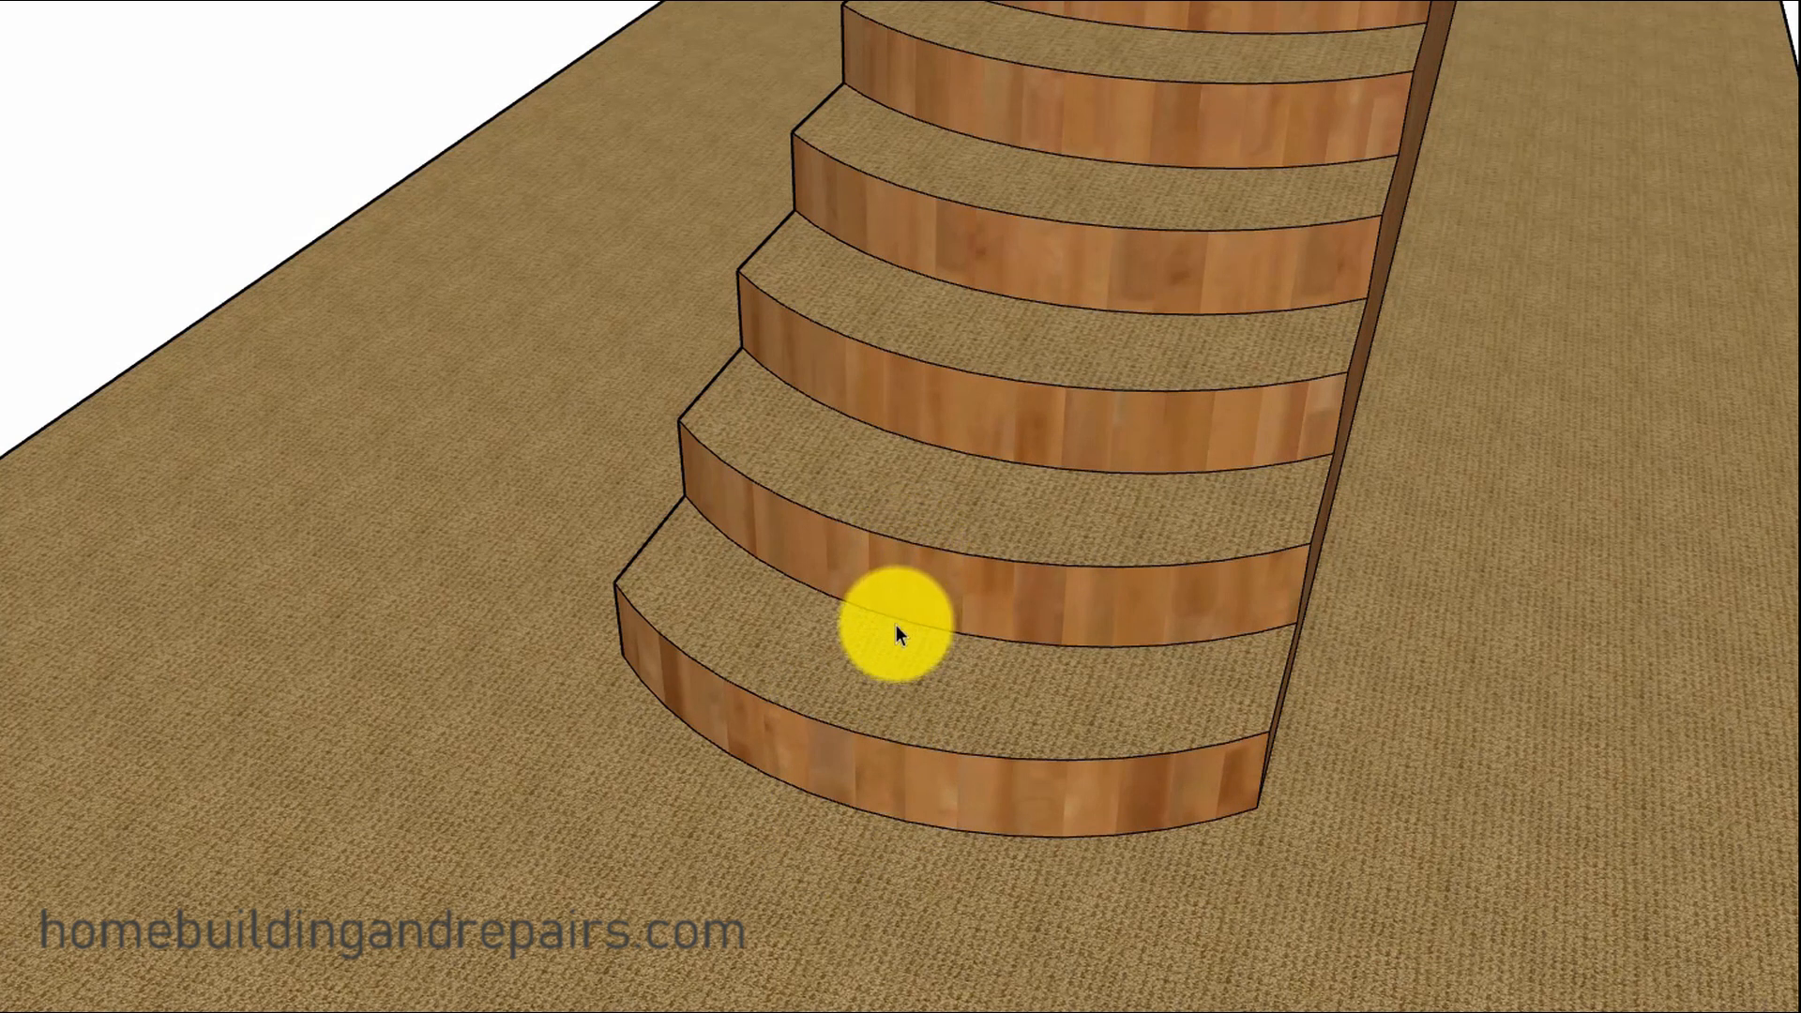
{"action": "mouse_move", "coordinate": [825, 723]}
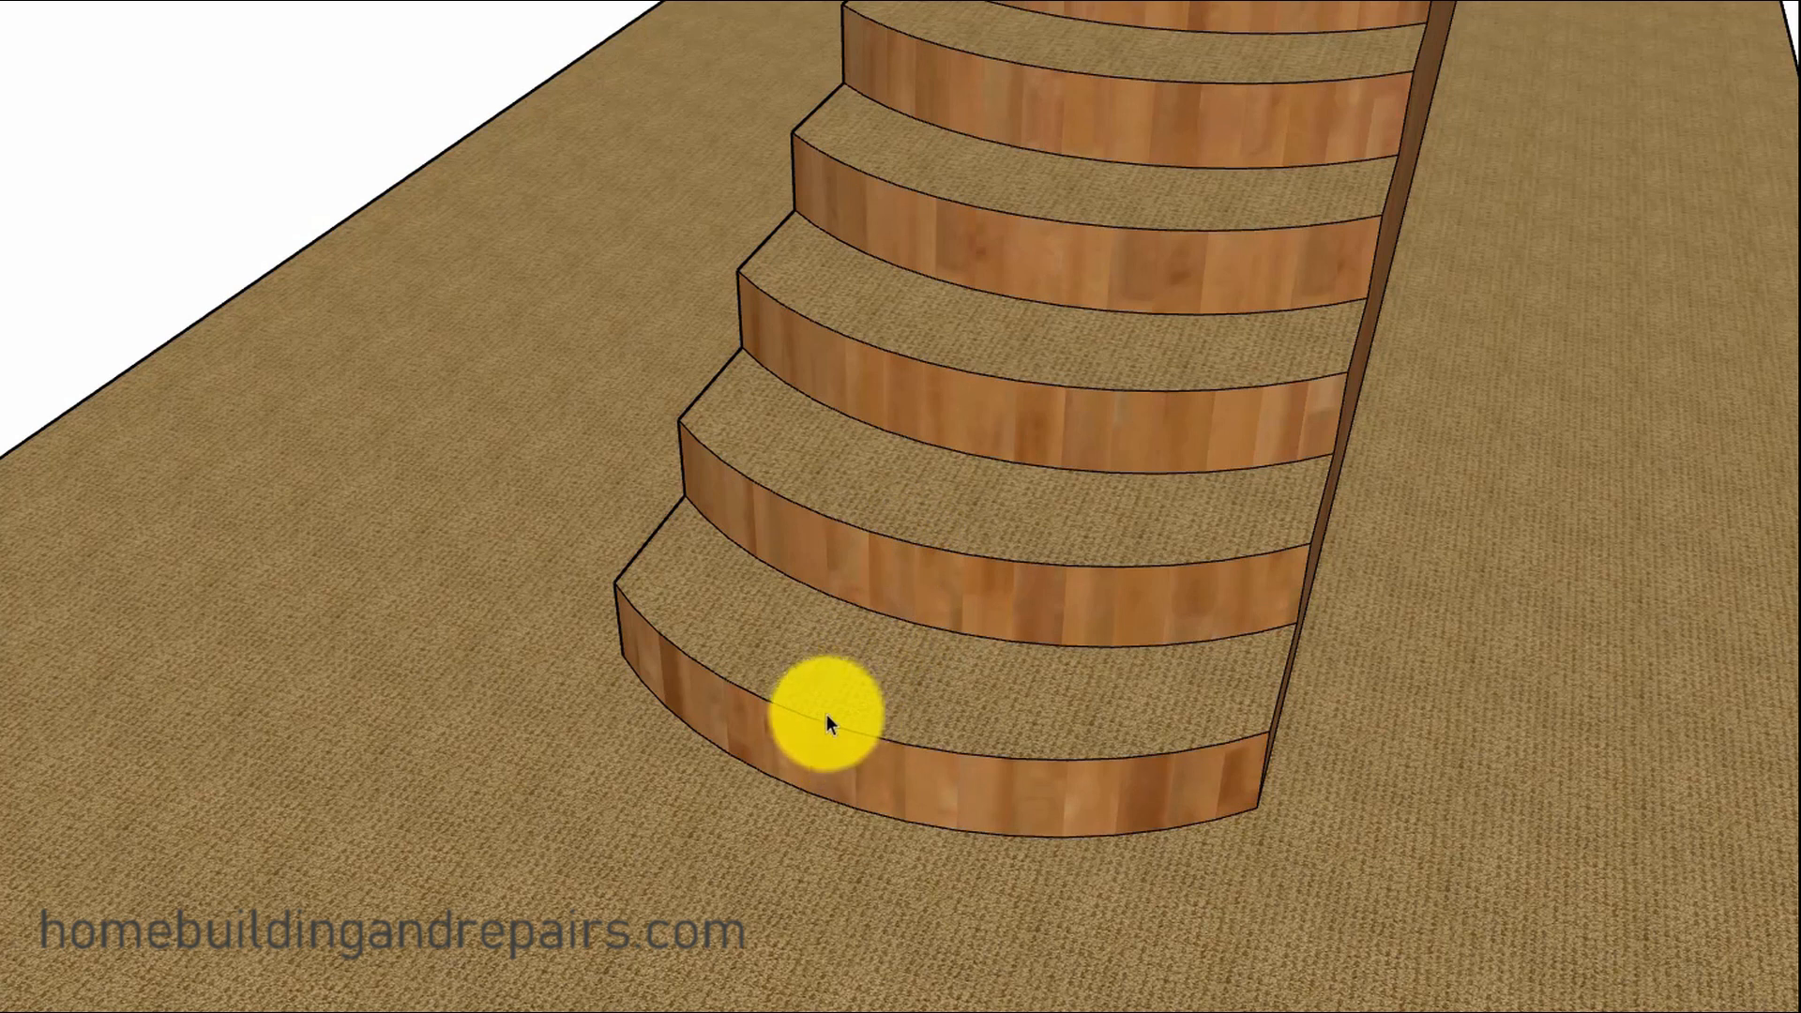
{"action": "mouse_move", "coordinate": [887, 624]}
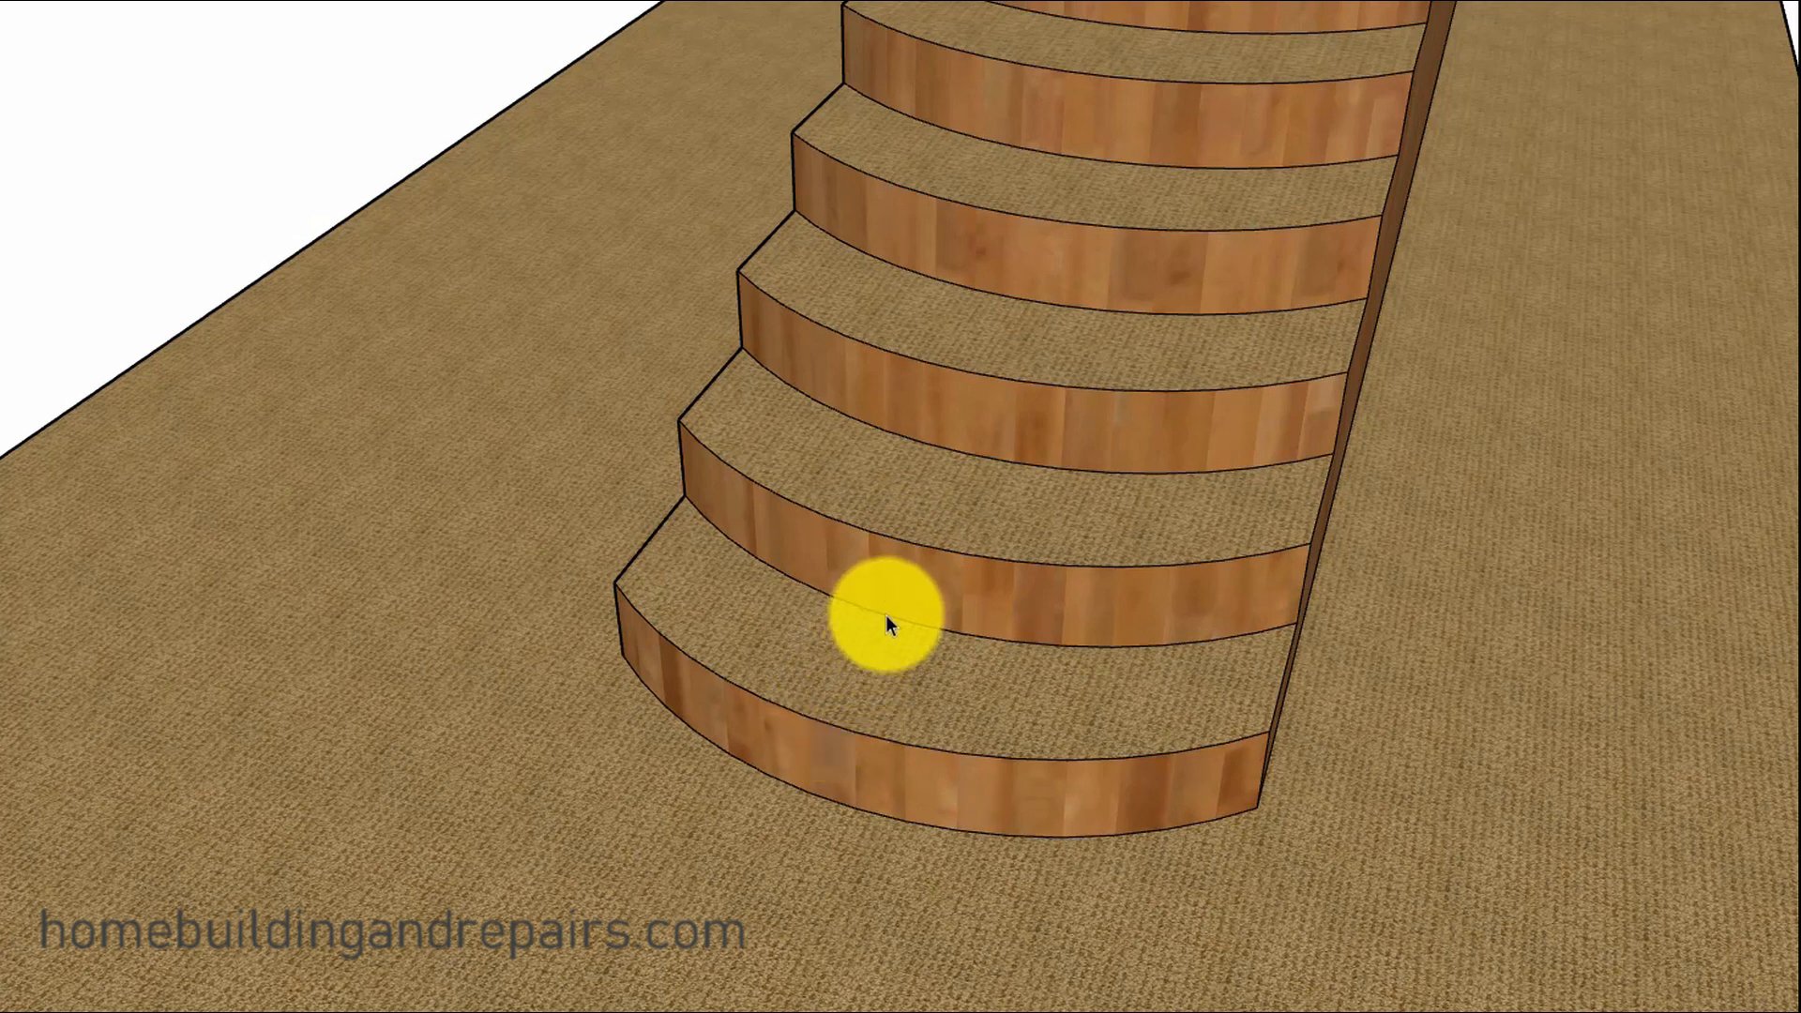
{"action": "mouse_move", "coordinate": [913, 554]}
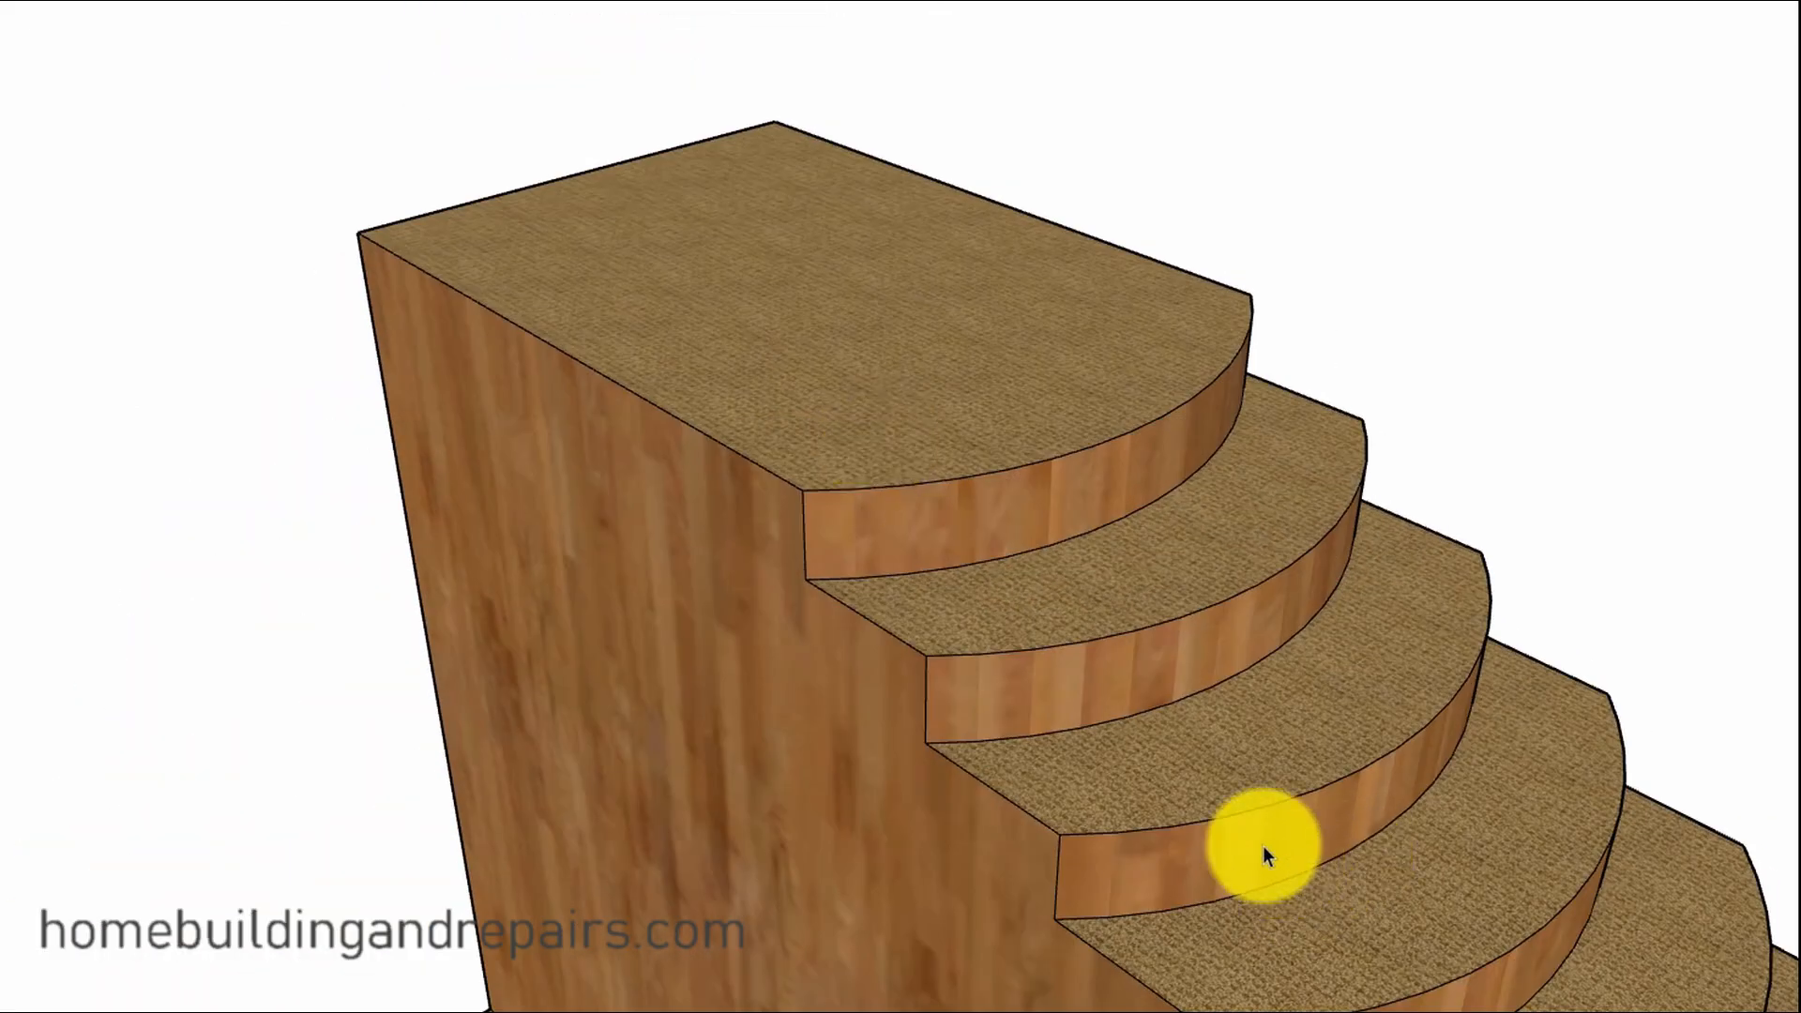
{"action": "mouse_move", "coordinate": [1059, 534]}
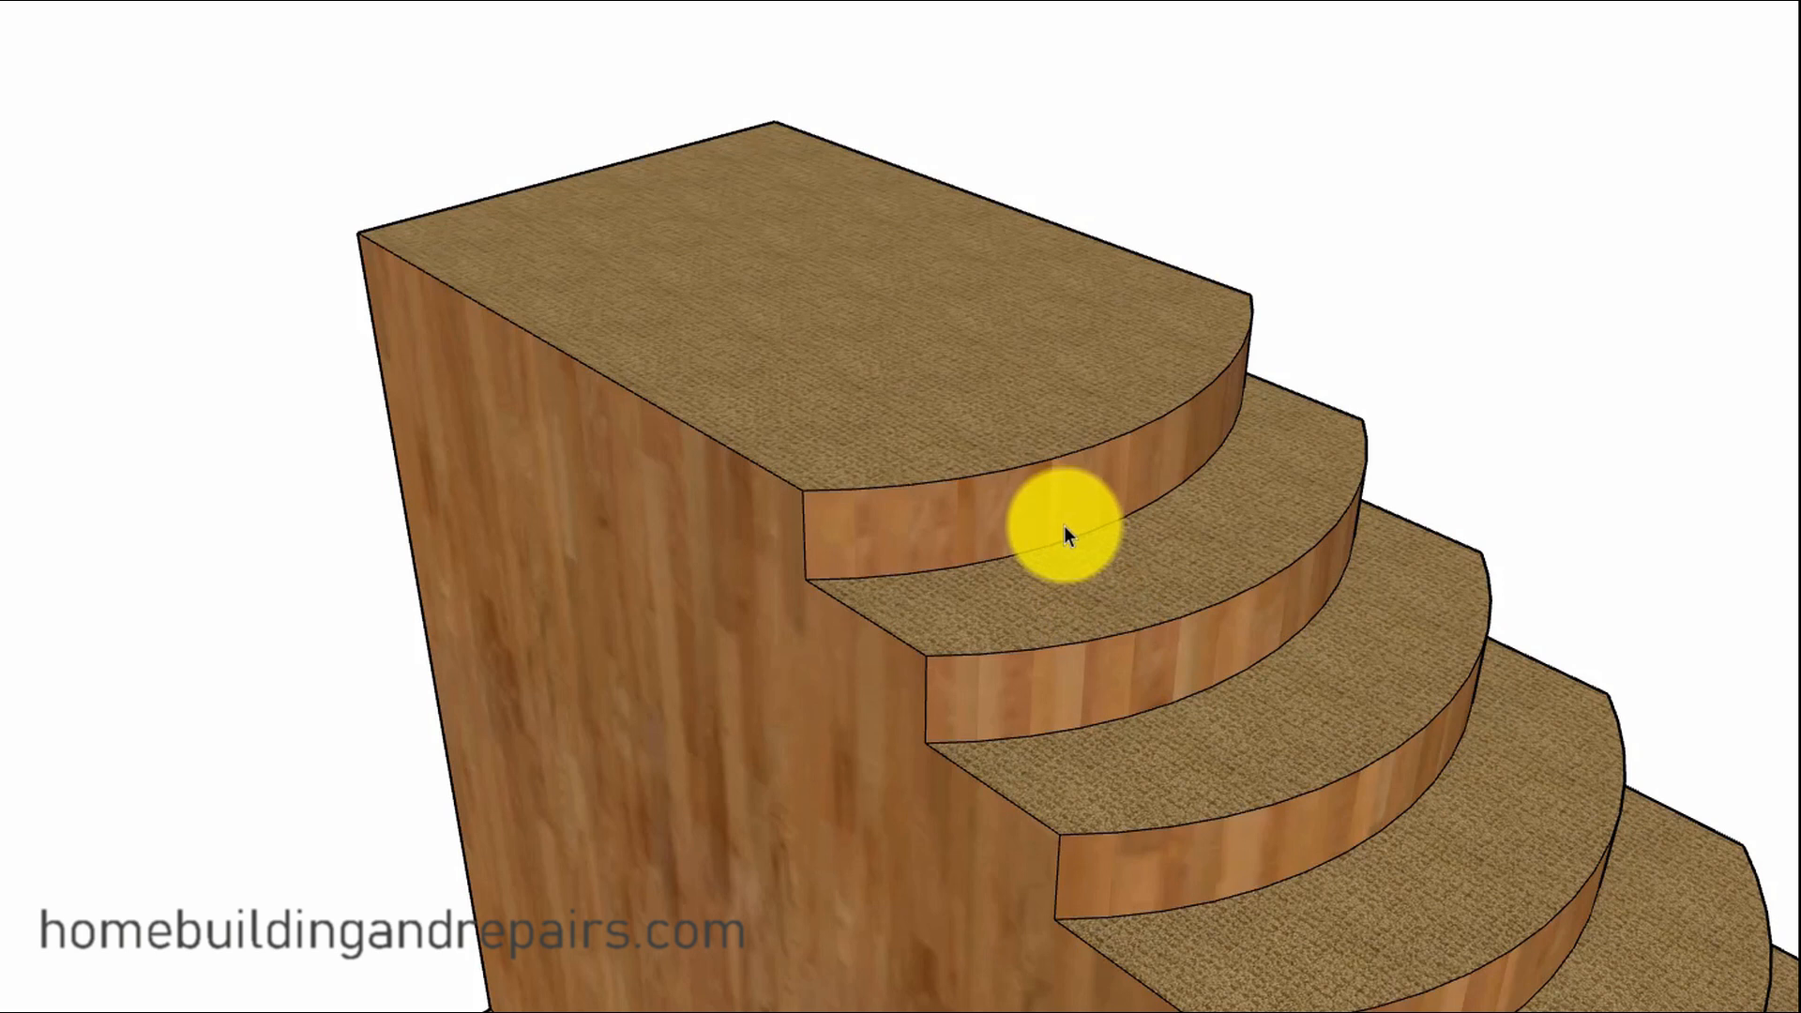